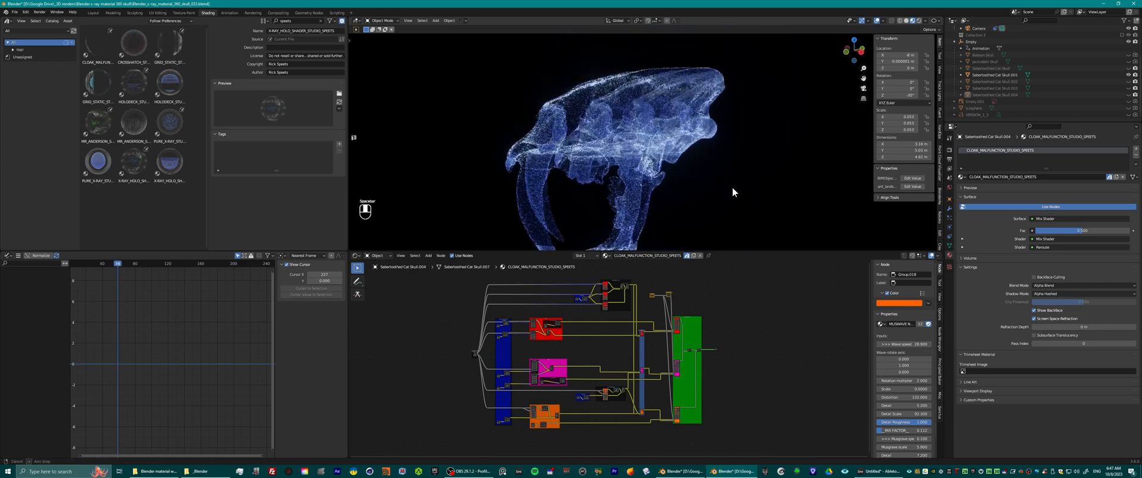
# Orbit around the skull and preview its iridescent blue X-ray hologram material
pyautogui.moveTo(728, 193); pyautogui.dragTo(655, 211)
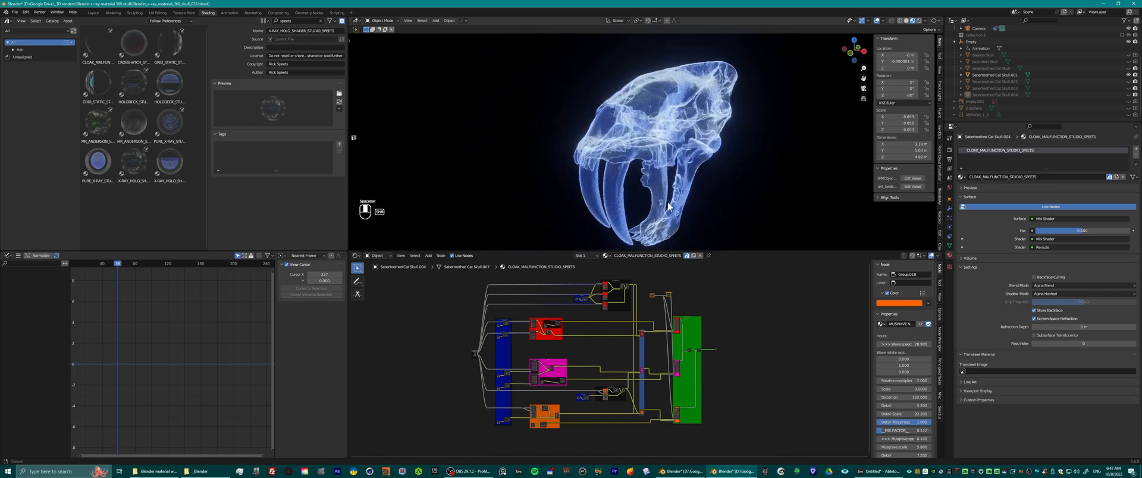
pyautogui.moveTo(666, 135); pyautogui.dragTo(673, 173)
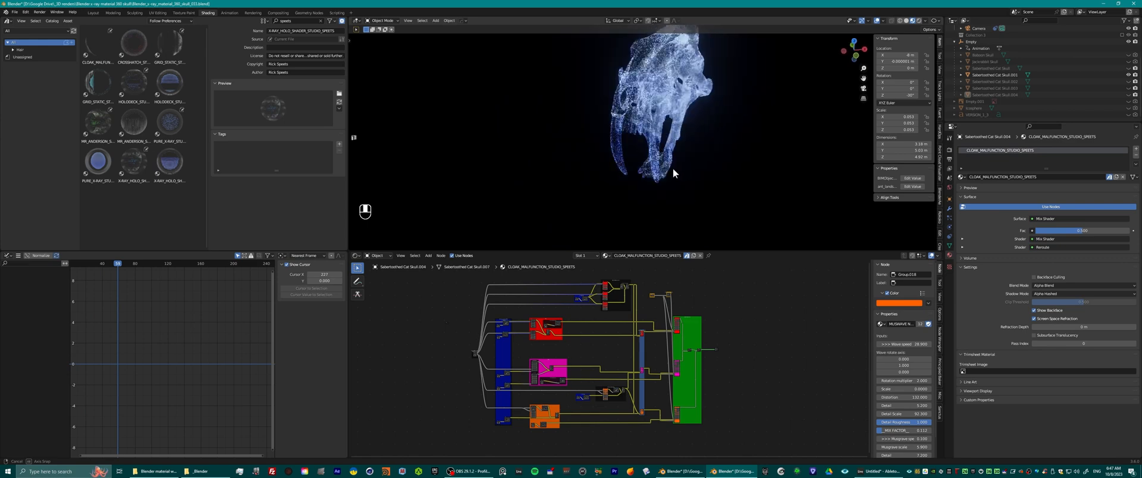
pyautogui.click(1127, 75)
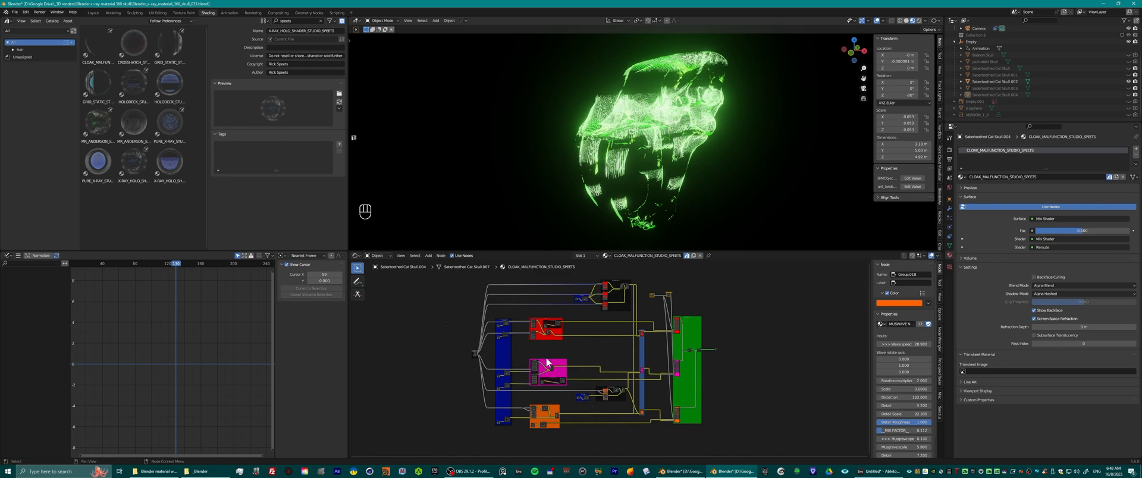
pyautogui.moveTo(615, 326)
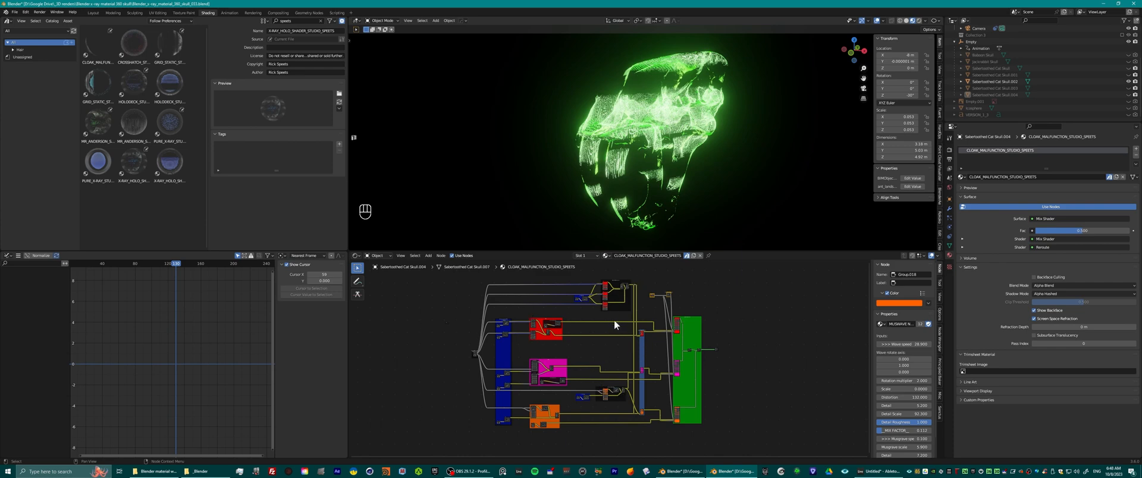
pyautogui.moveTo(600, 332)
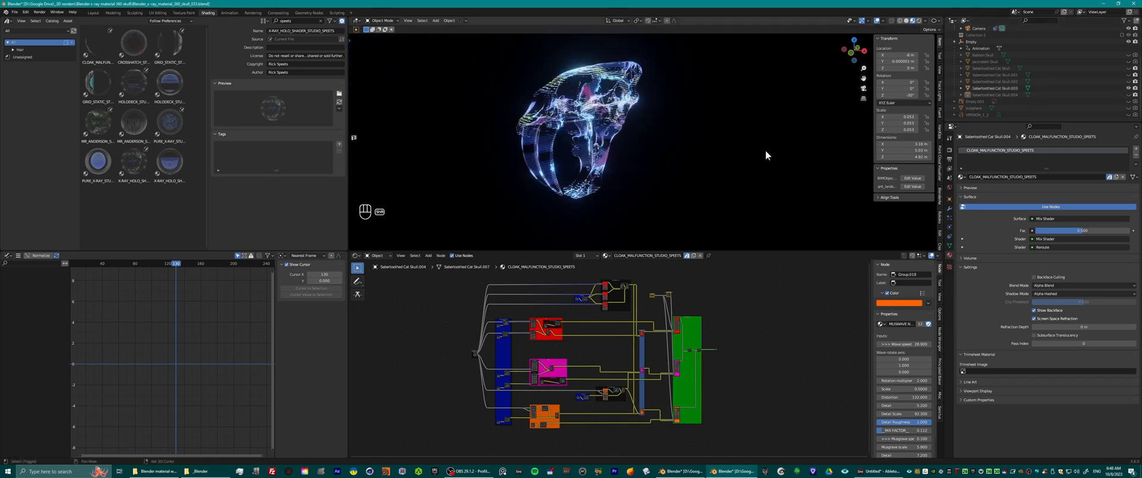
pyautogui.click(991, 88)
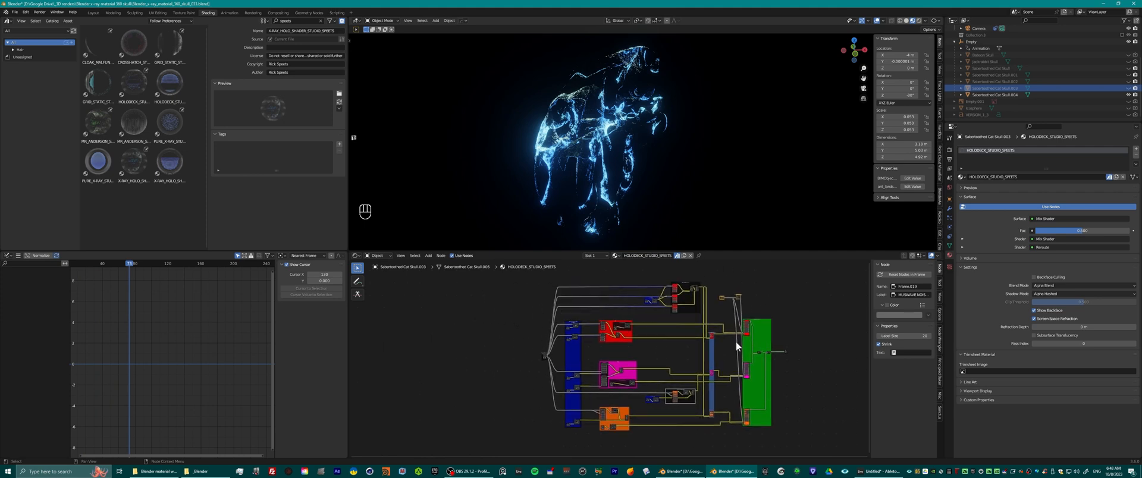
pyautogui.moveTo(598, 293)
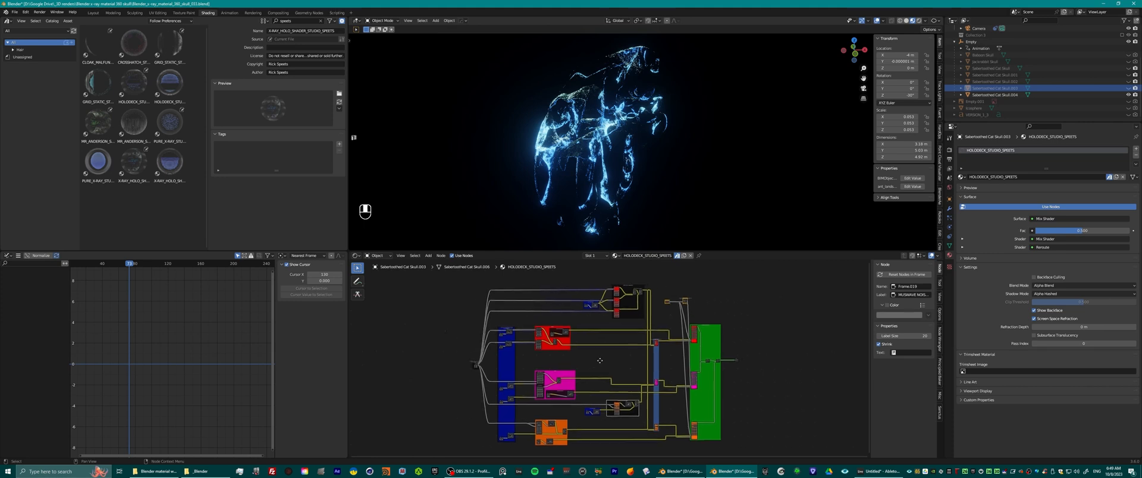
pyautogui.moveTo(599, 361); pyautogui.dragTo(654, 348)
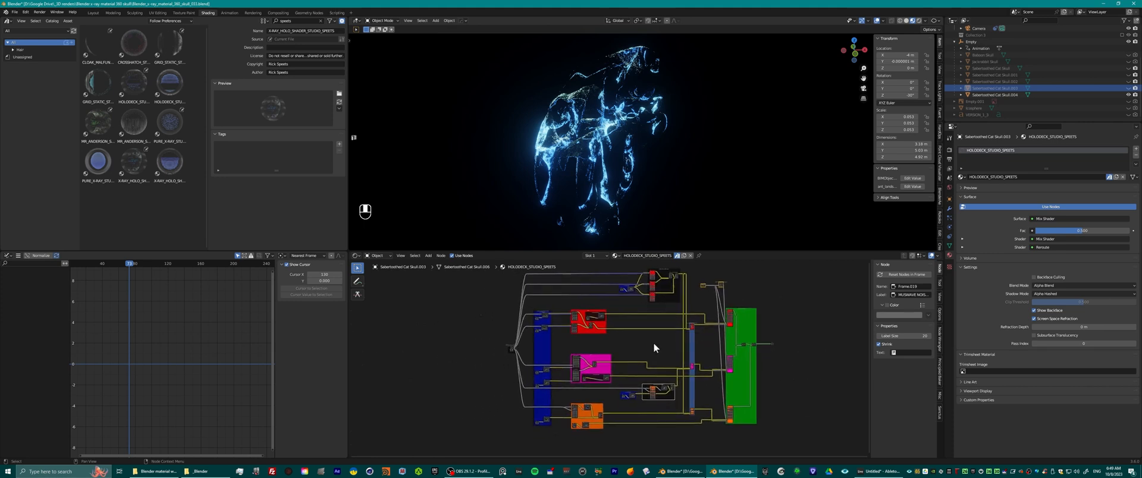
pyautogui.moveTo(634, 333)
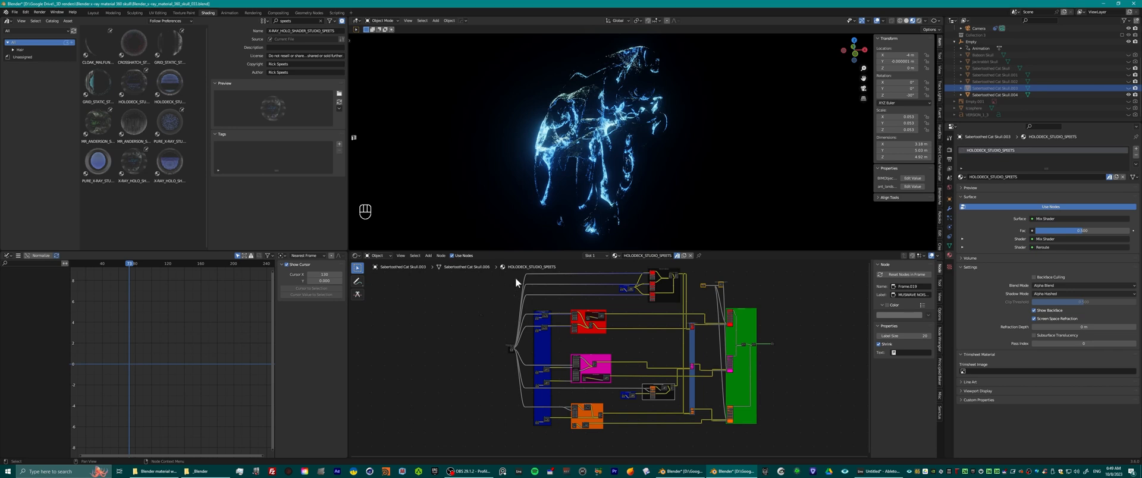
pyautogui.moveTo(520, 294)
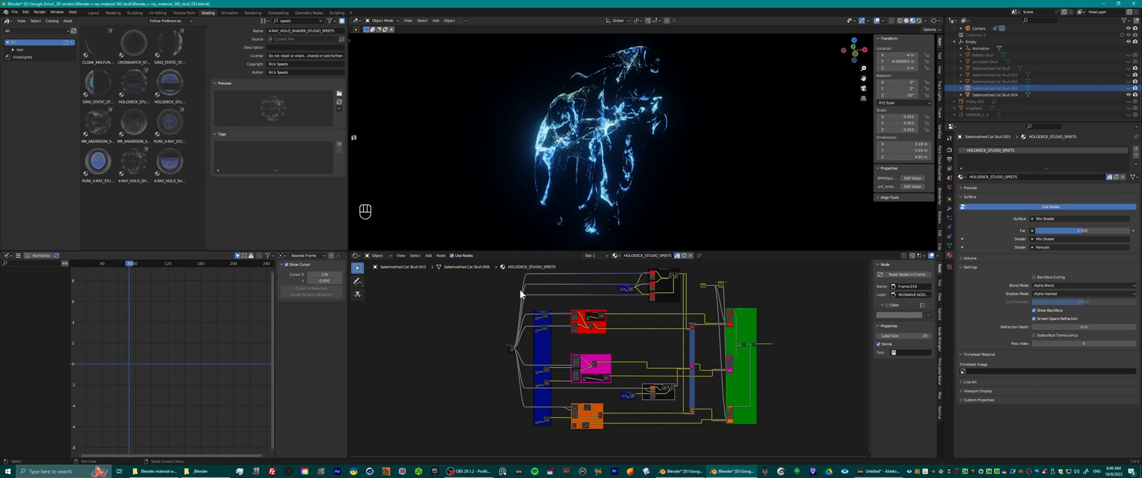
pyautogui.moveTo(645, 320)
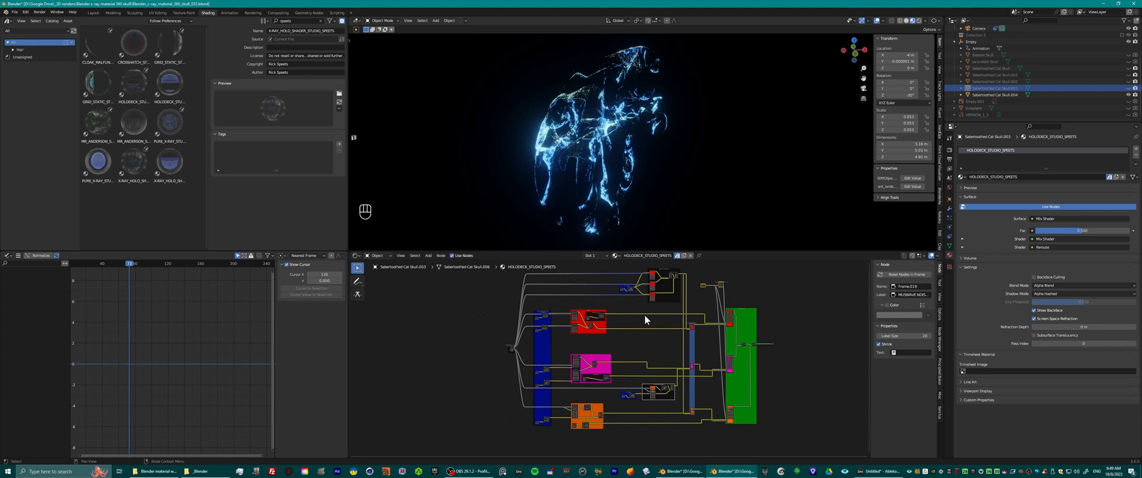
pyautogui.moveTo(637, 352)
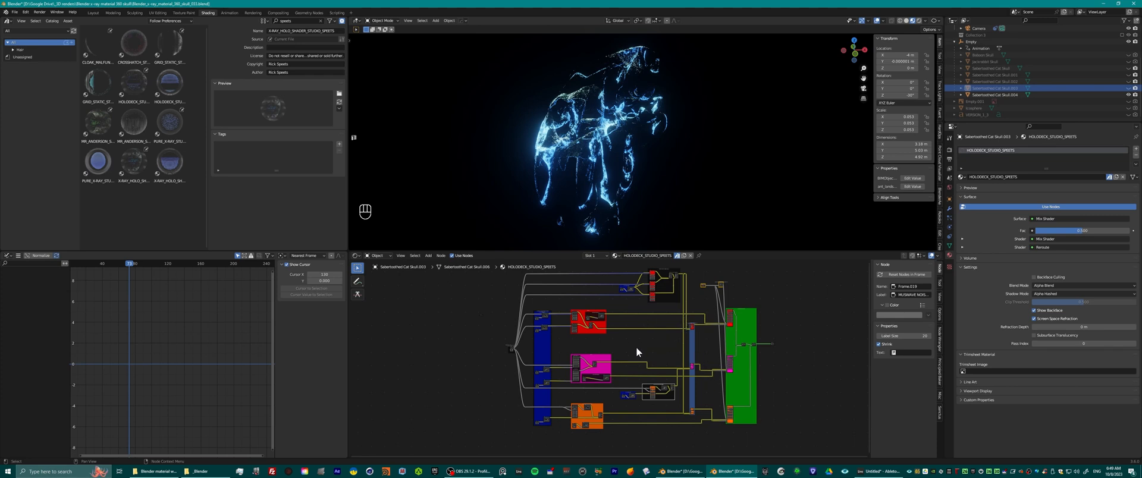
pyautogui.moveTo(530, 314)
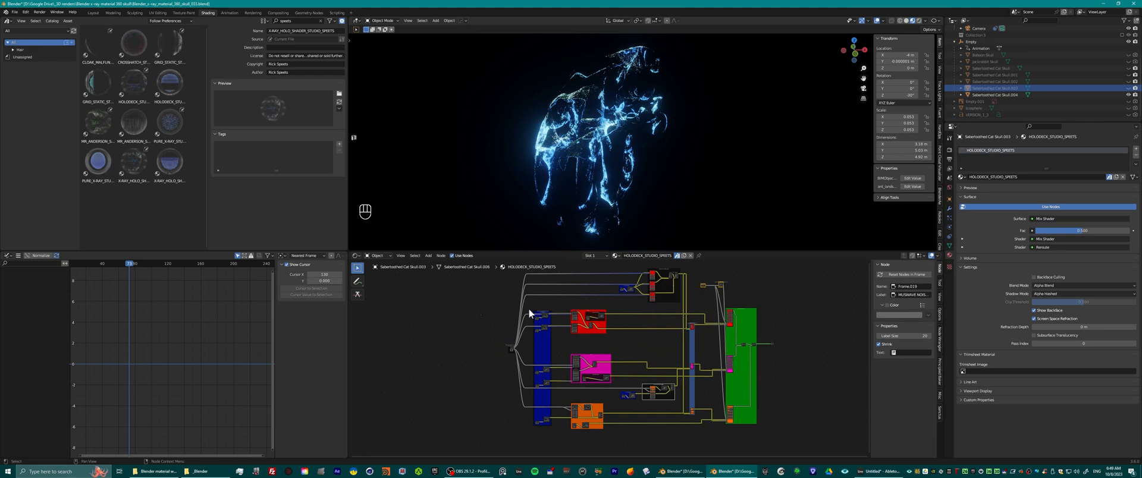
pyautogui.moveTo(526, 340)
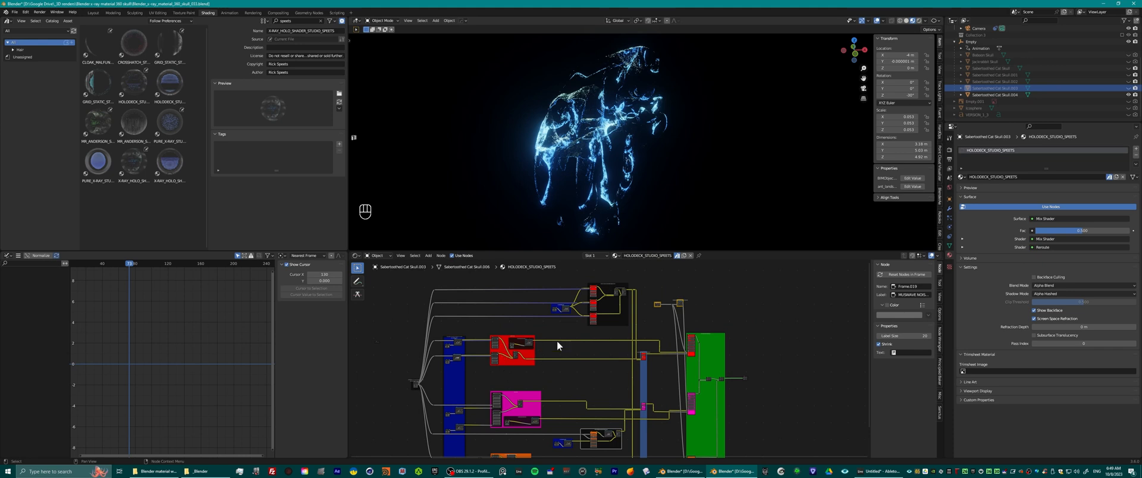
pyautogui.moveTo(677, 342)
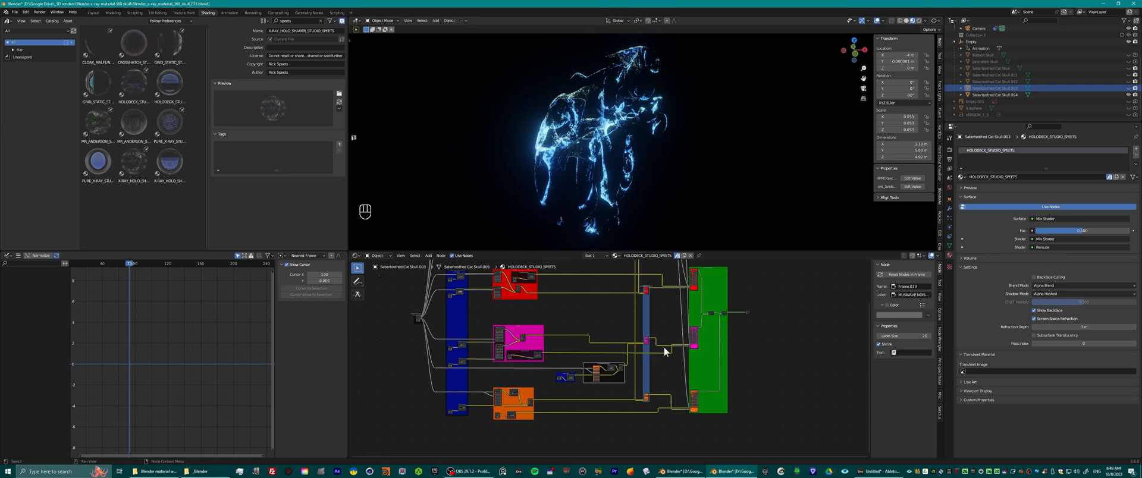
pyautogui.moveTo(634, 340)
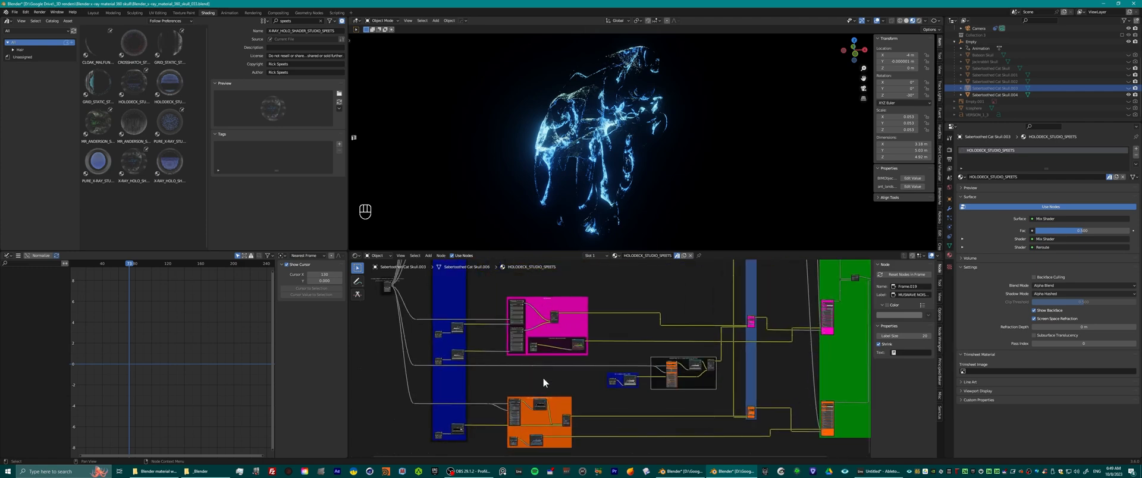
pyautogui.moveTo(690, 371)
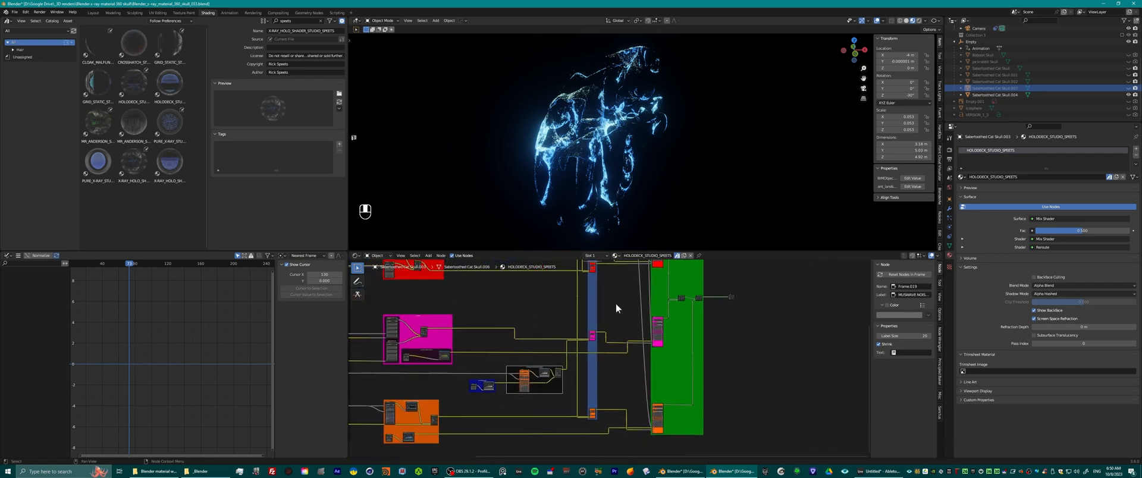
pyautogui.moveTo(582, 316)
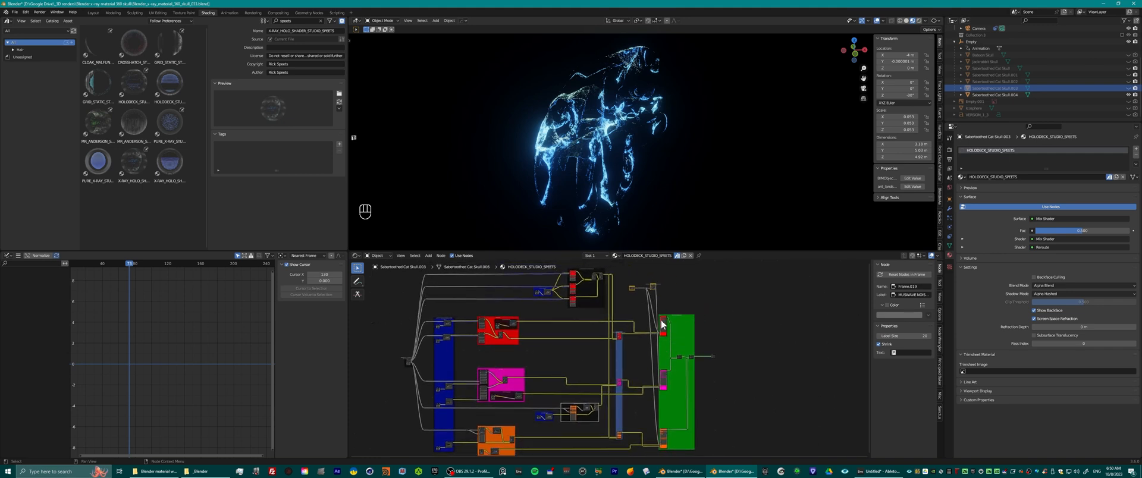
pyautogui.moveTo(659, 379)
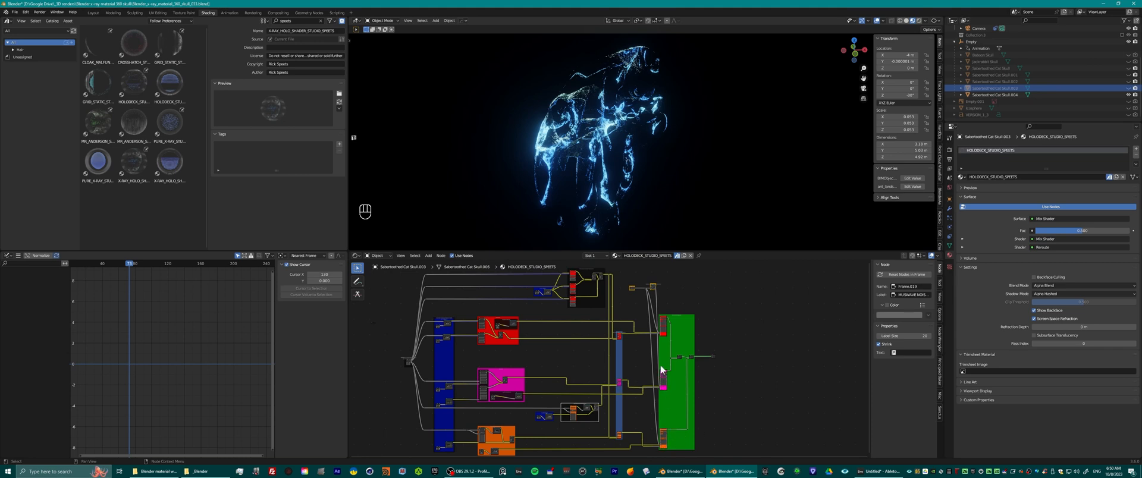
pyautogui.moveTo(683, 360)
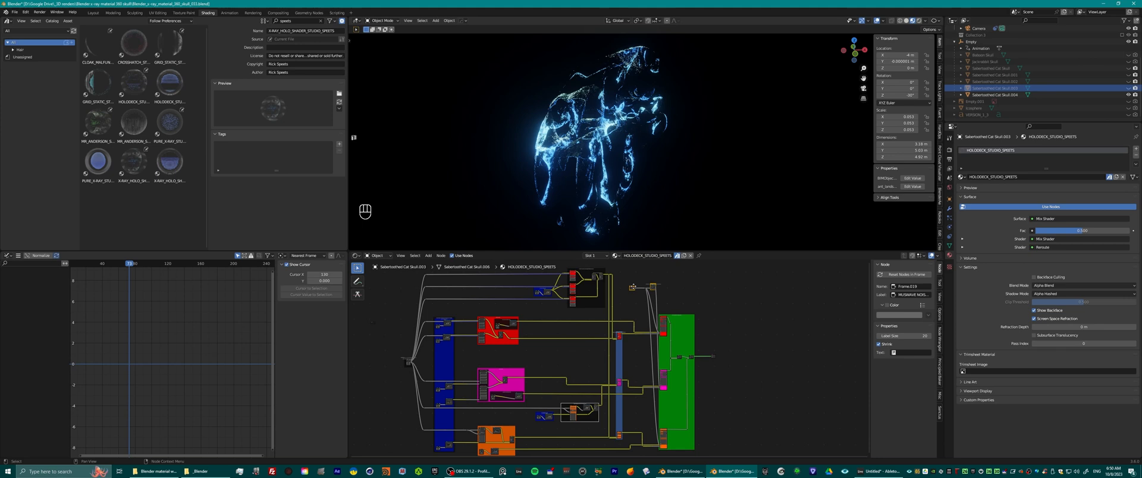
pyautogui.moveTo(660, 290)
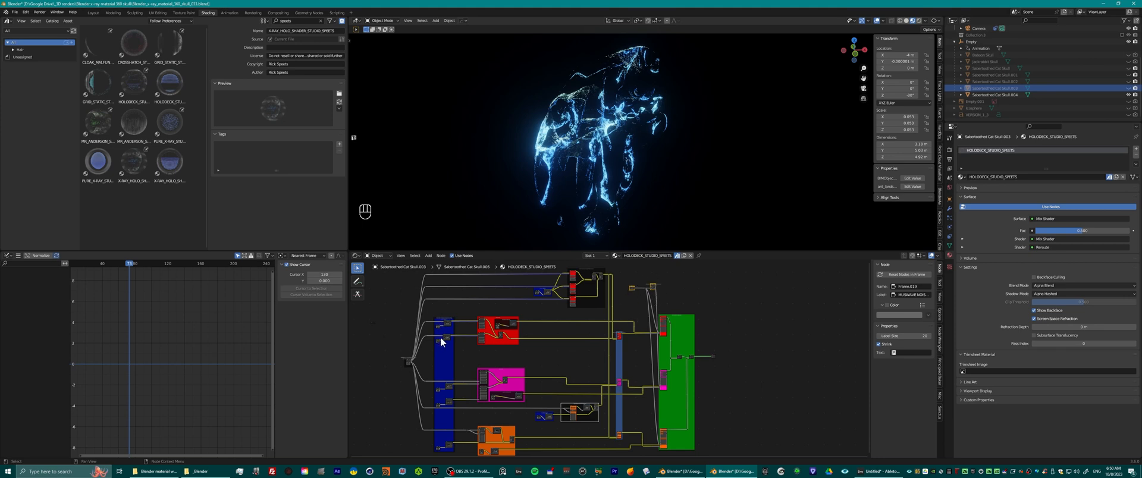
pyautogui.moveTo(440, 370)
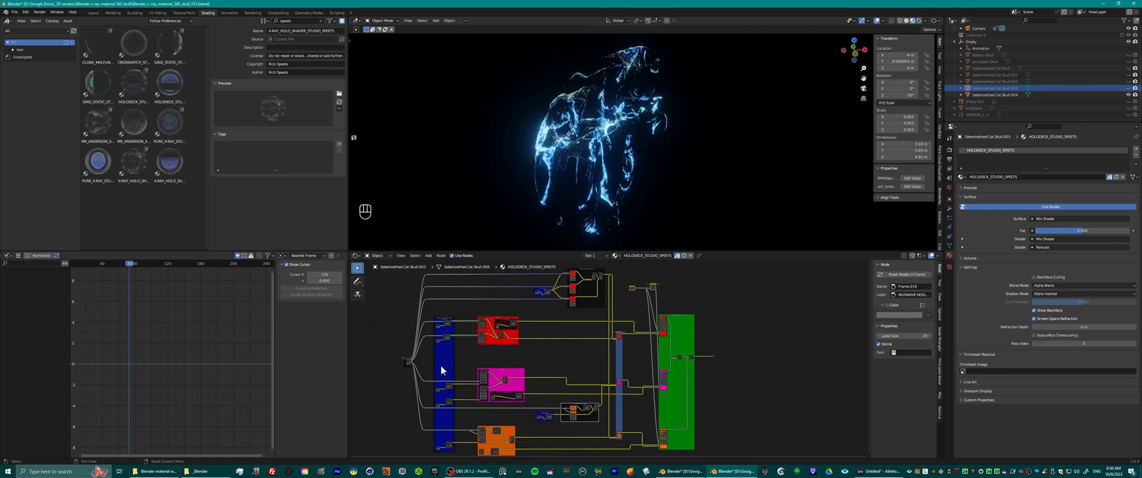
pyautogui.moveTo(446, 438)
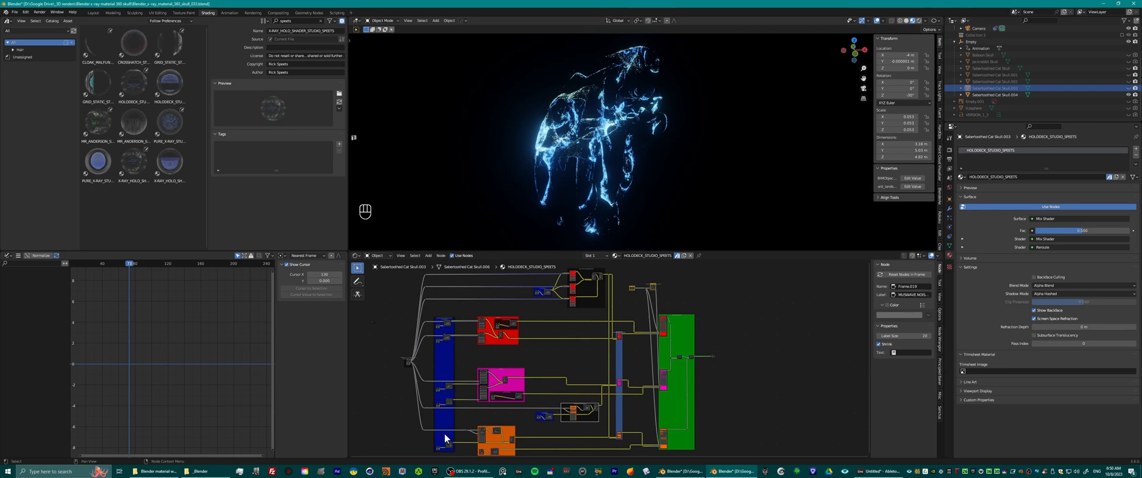
pyautogui.moveTo(542, 298)
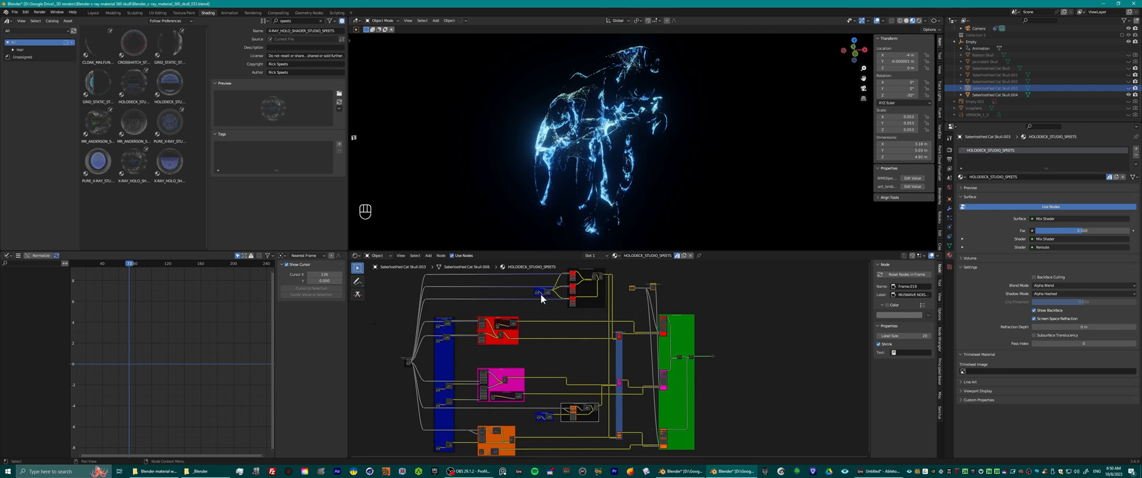
pyautogui.moveTo(546, 419)
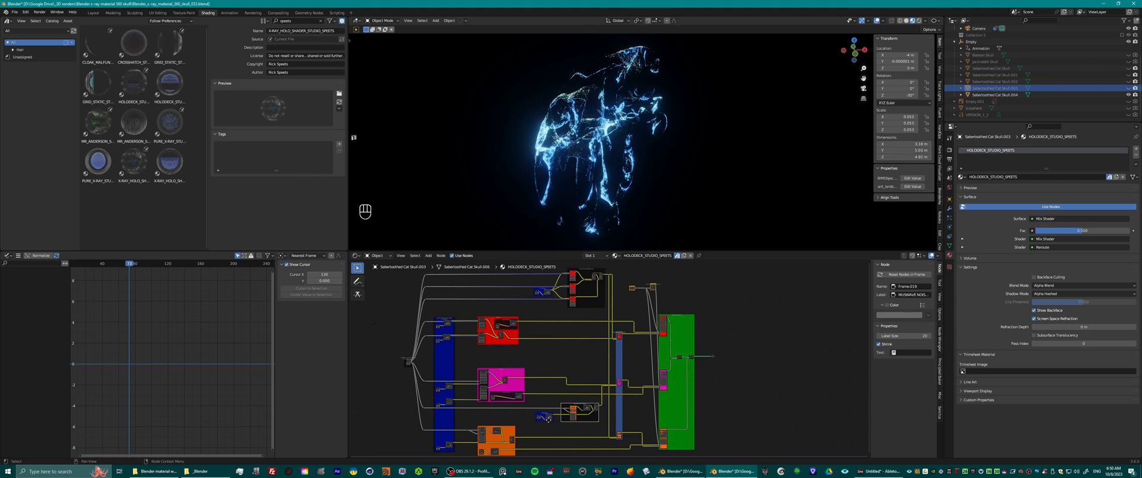
pyautogui.moveTo(546, 422)
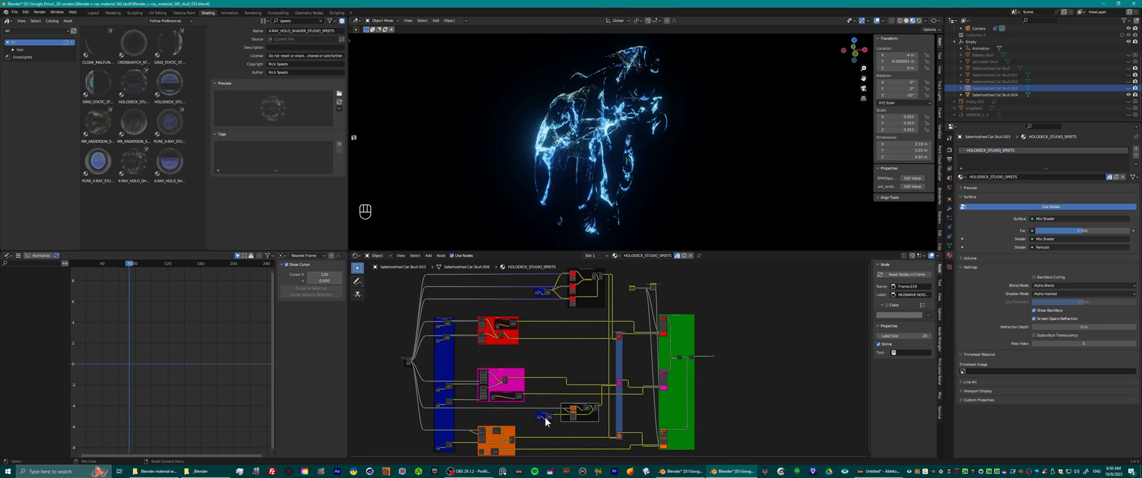
pyautogui.moveTo(547, 422)
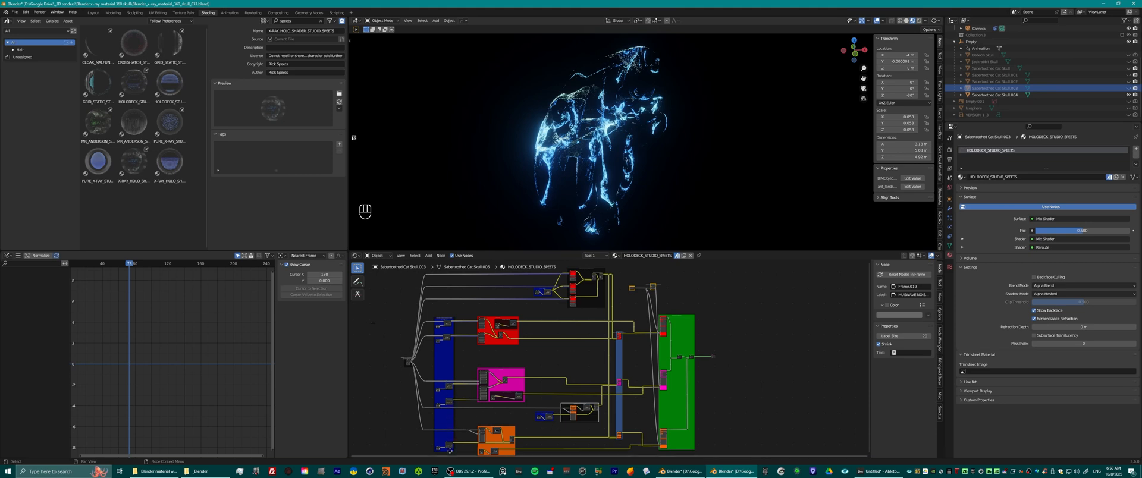
pyautogui.moveTo(452, 394)
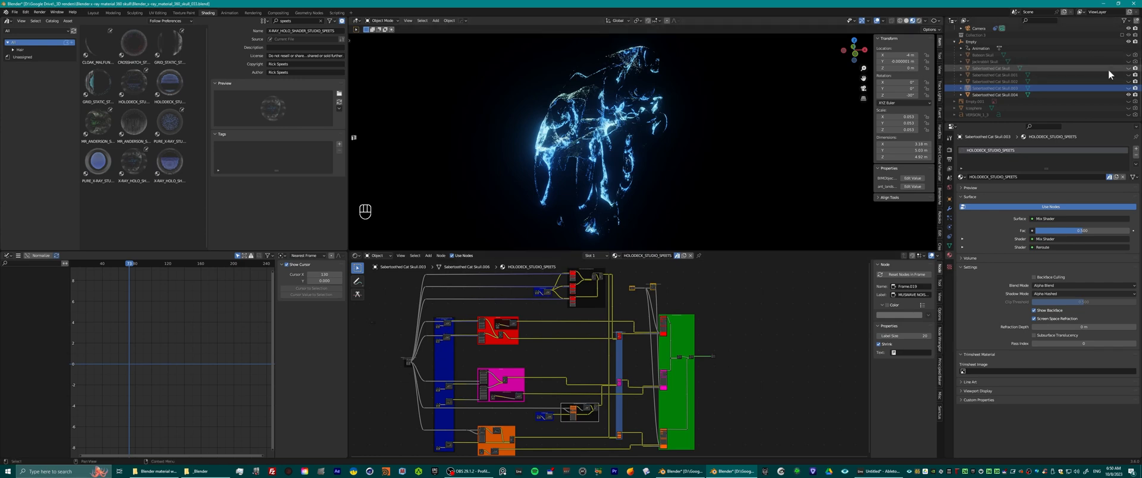
# Unhide the other skulls so all five coloured holograms stand side by side
pyautogui.click(1128, 75)
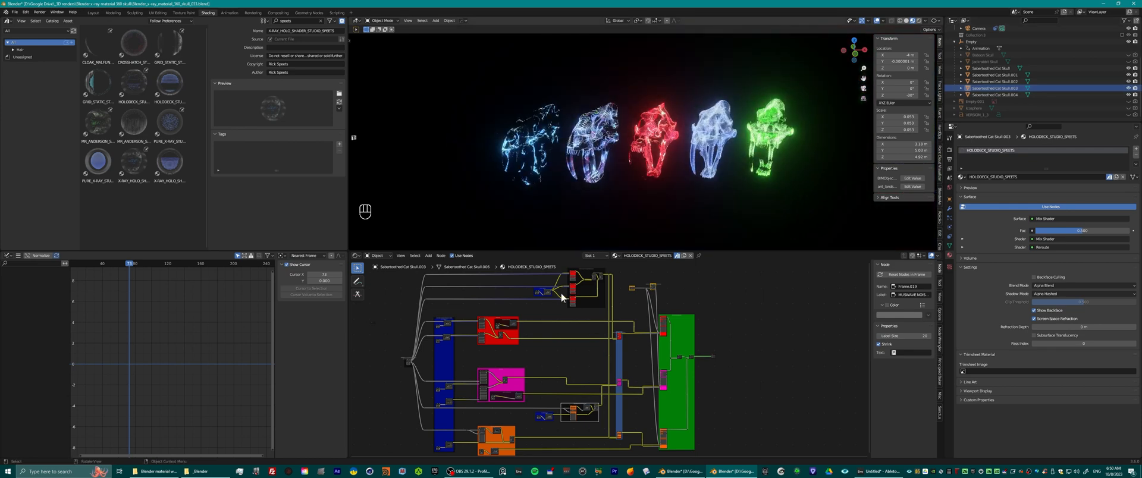
pyautogui.moveTo(440, 361)
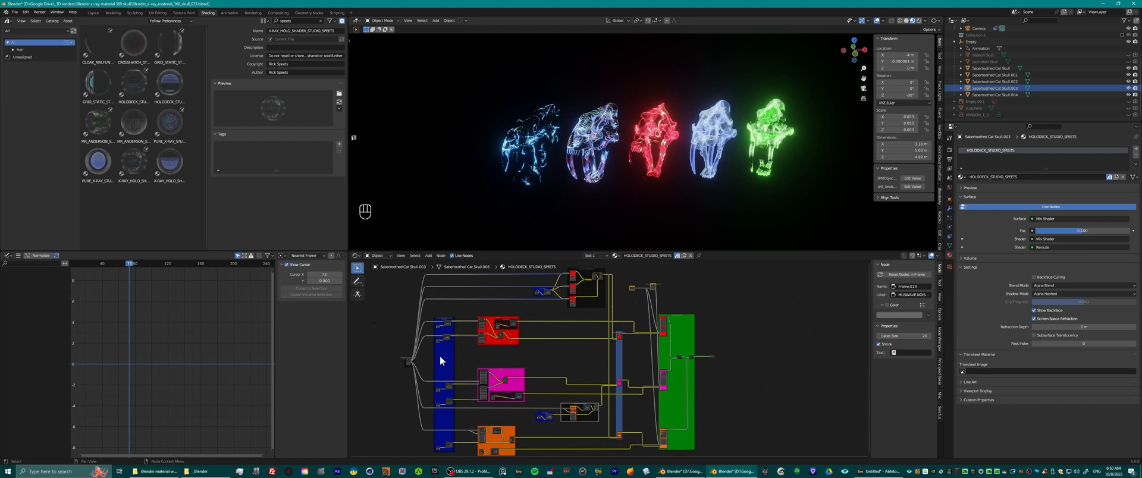
pyautogui.moveTo(446, 448)
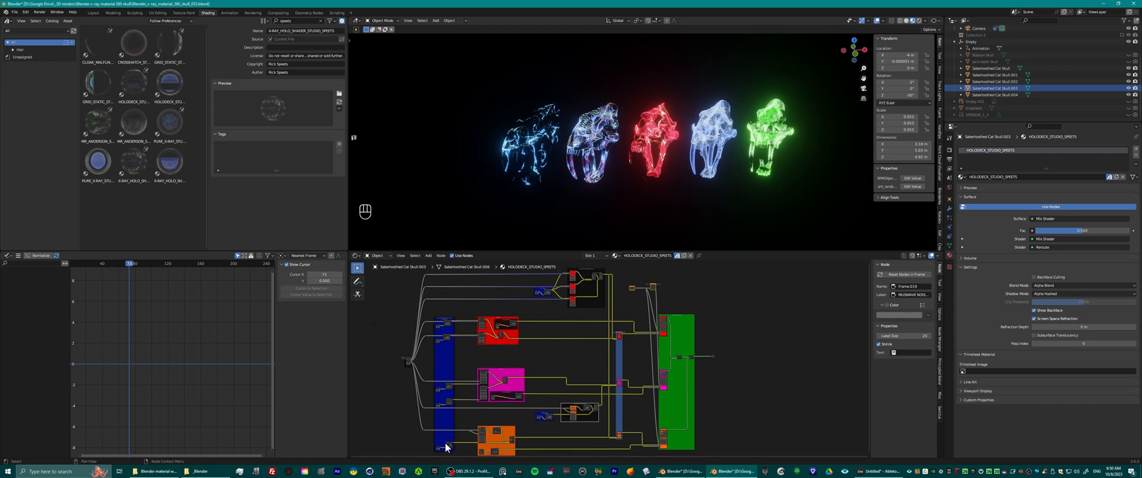
pyautogui.moveTo(537, 419)
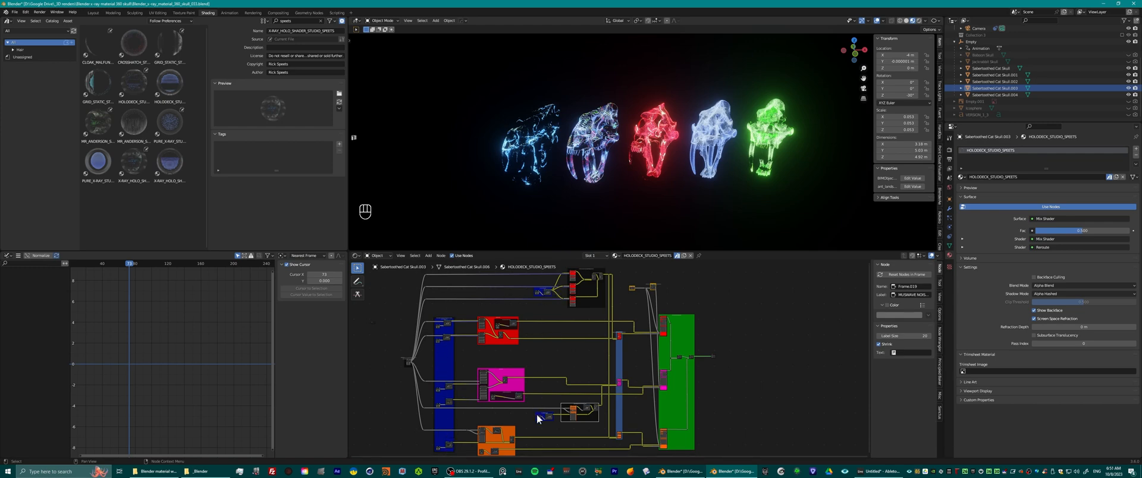
pyautogui.moveTo(527, 372)
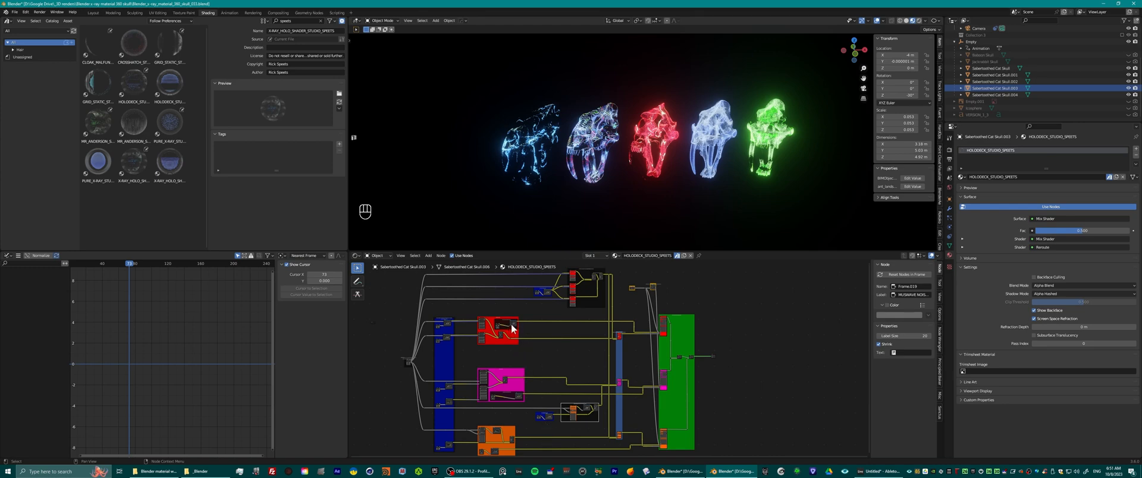
pyautogui.moveTo(489, 375)
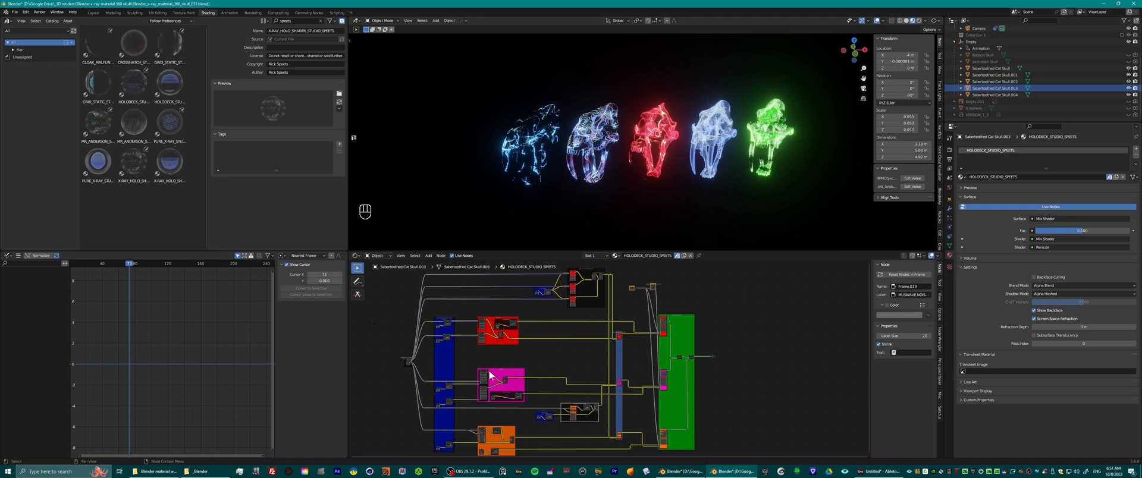
pyautogui.moveTo(497, 347)
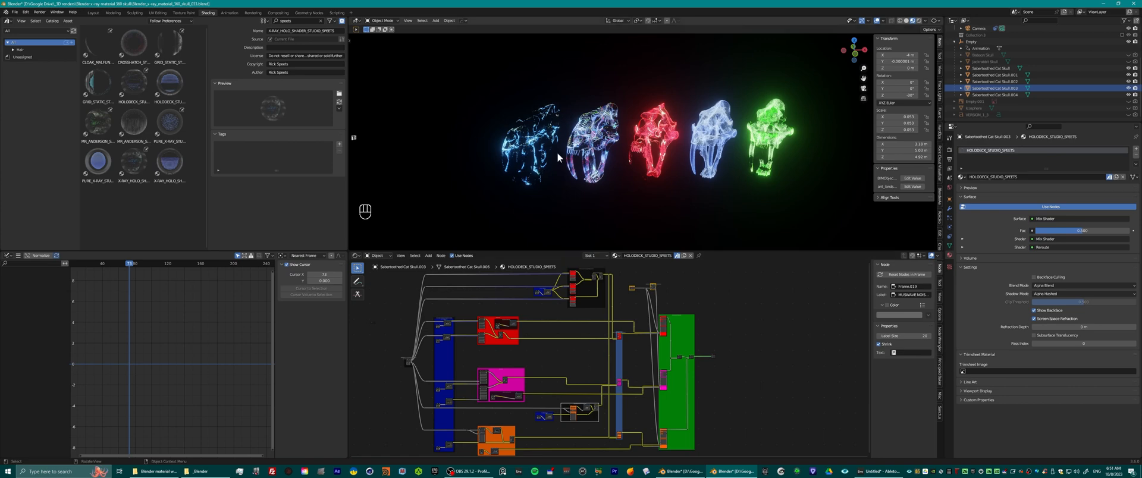
pyautogui.moveTo(551, 204)
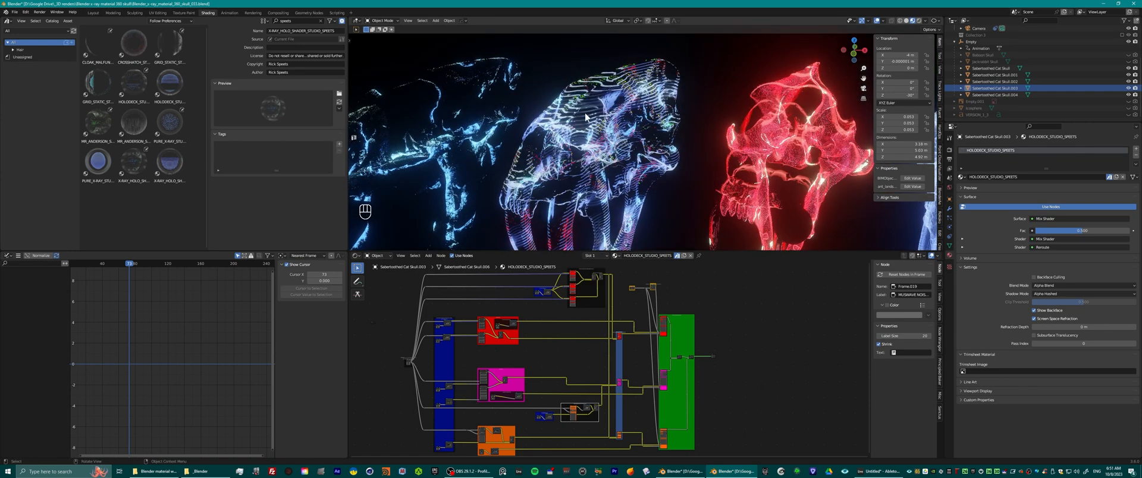
# Play the animation and orbit to inspect the red skull's grid-static hologram material
pyautogui.press('space')
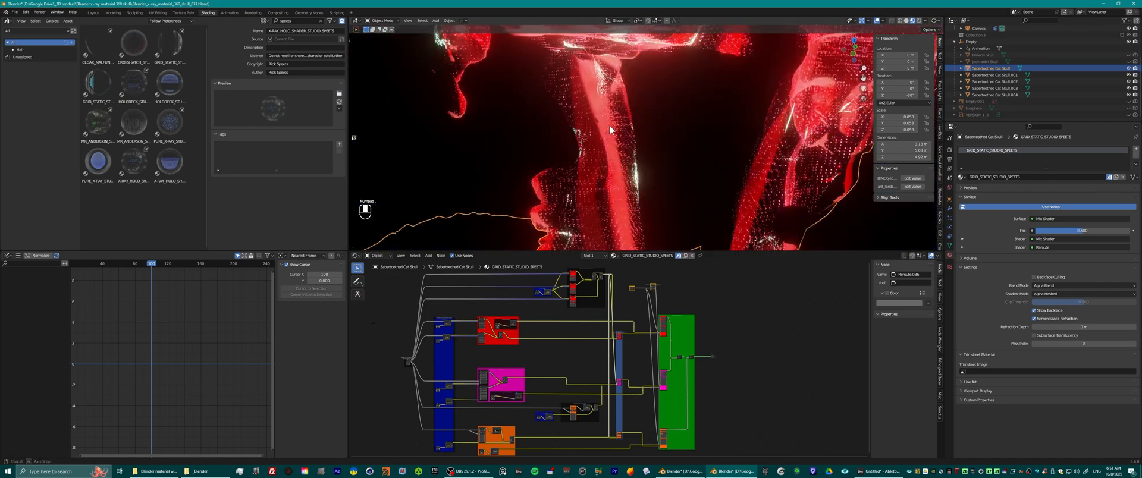
pyautogui.moveTo(609, 129); pyautogui.dragTo(628, 143)
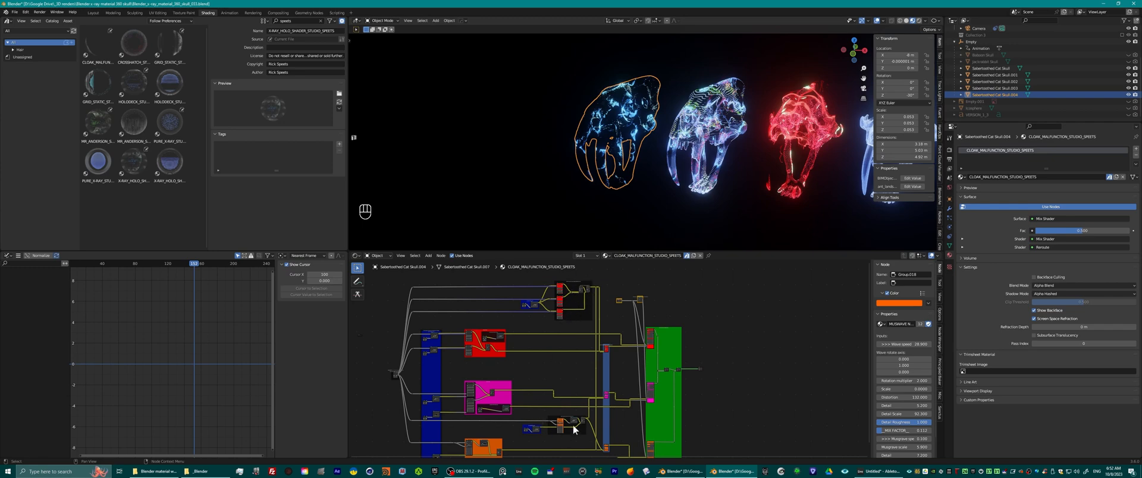
pyautogui.moveTo(578, 281)
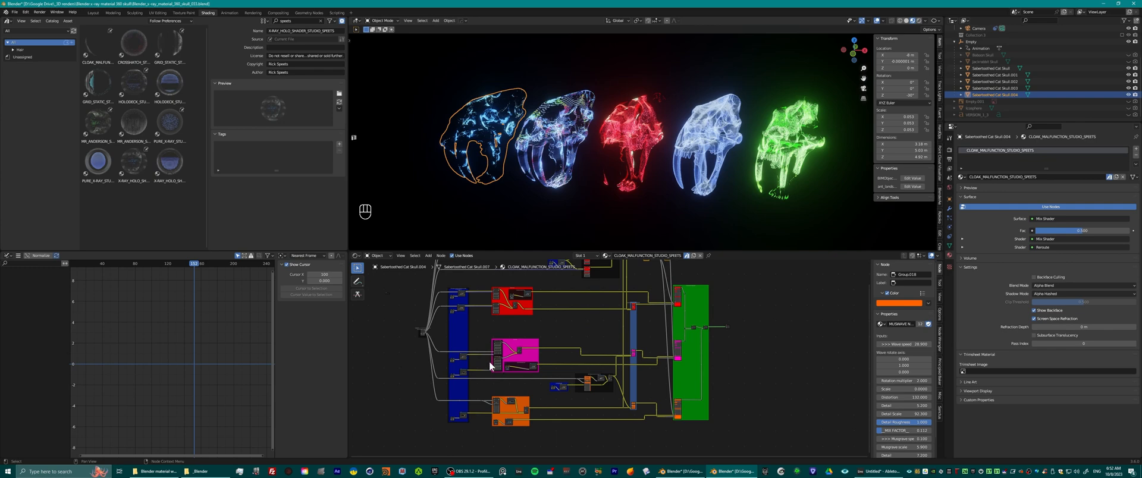
pyautogui.moveTo(511, 348)
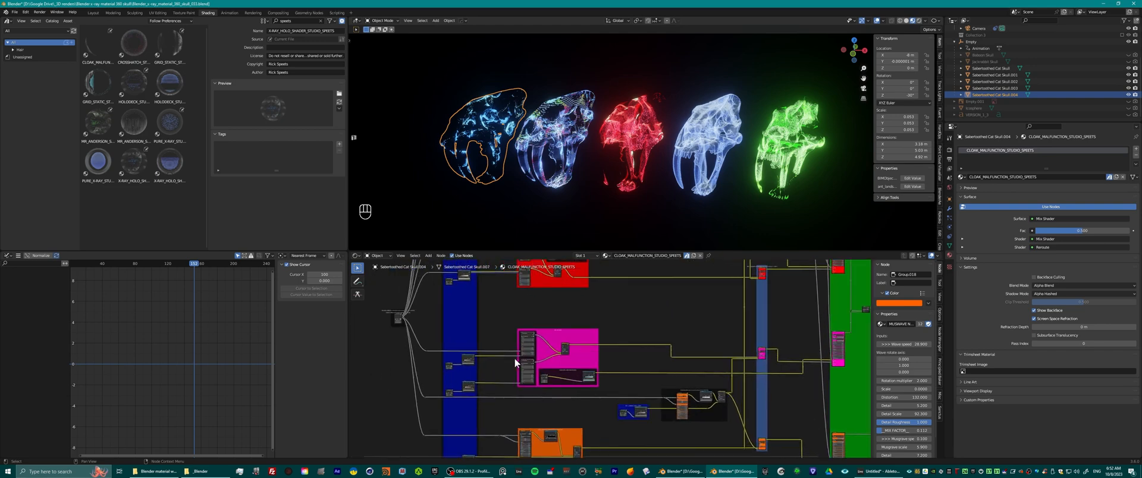
pyautogui.moveTo(525, 331)
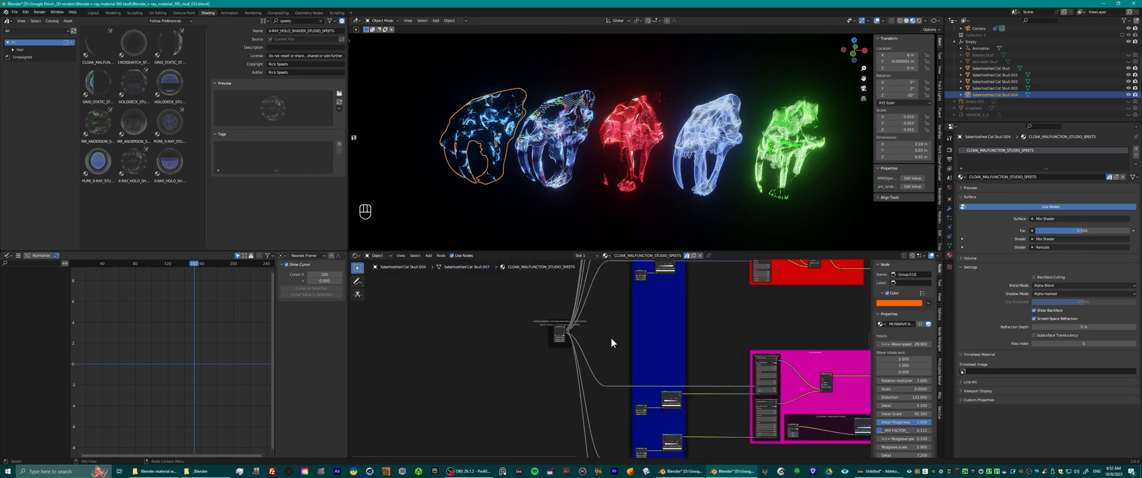
pyautogui.moveTo(547, 356)
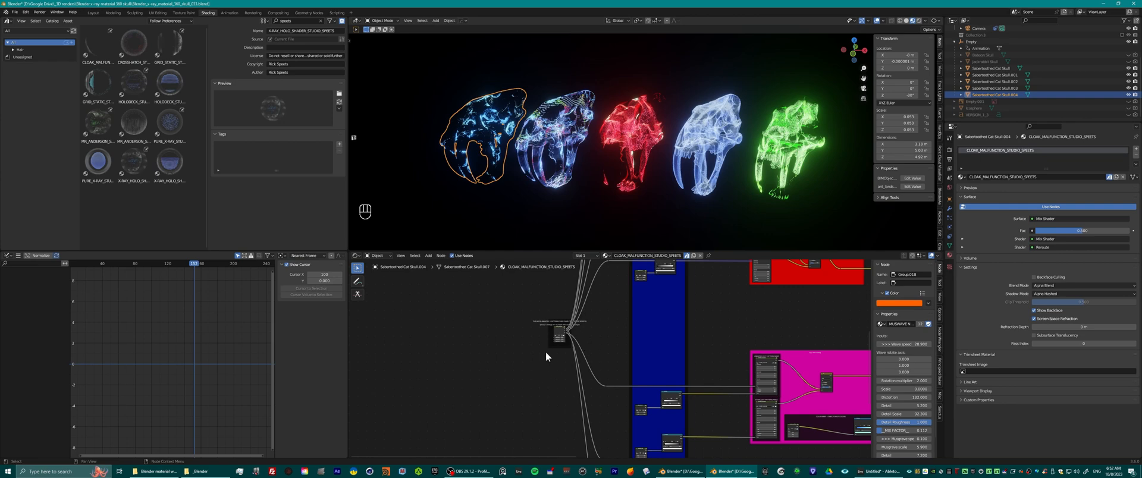
# Select the MOVE_OVER group node to show its Speed inputs
pyautogui.click(558, 334)
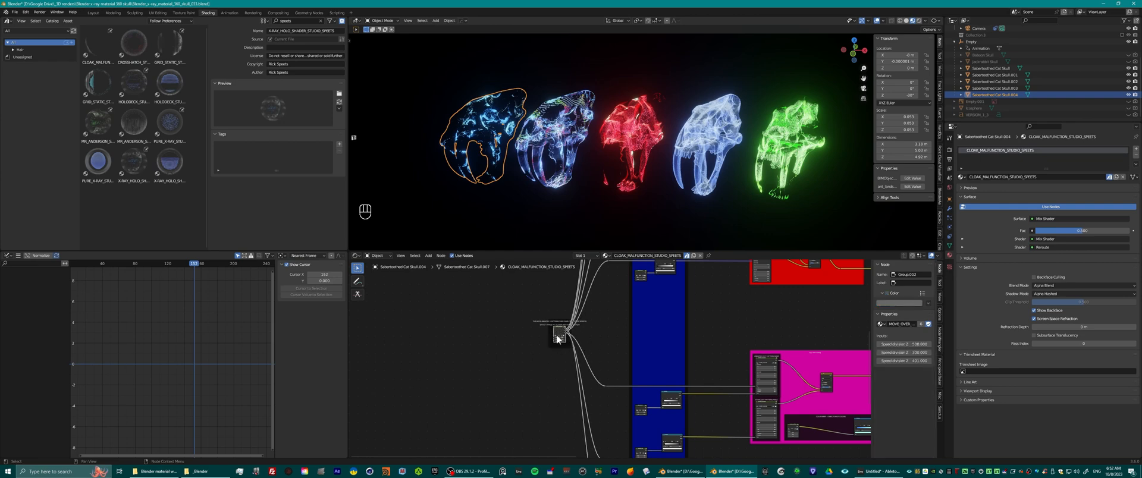
pyautogui.moveTo(542, 335)
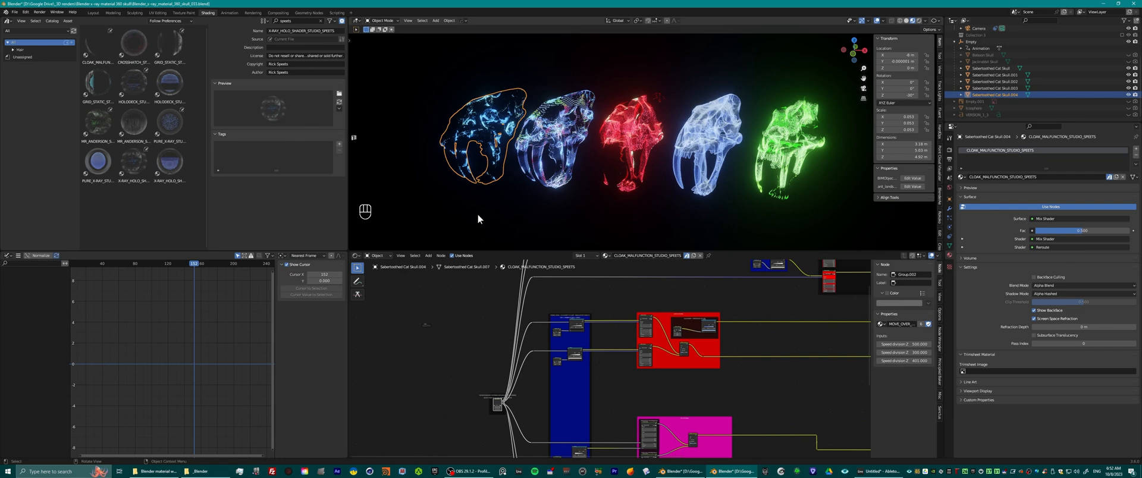
# Play the timeline so the five skulls flicker with the cloak-malfunction glitch
pyautogui.press('space')
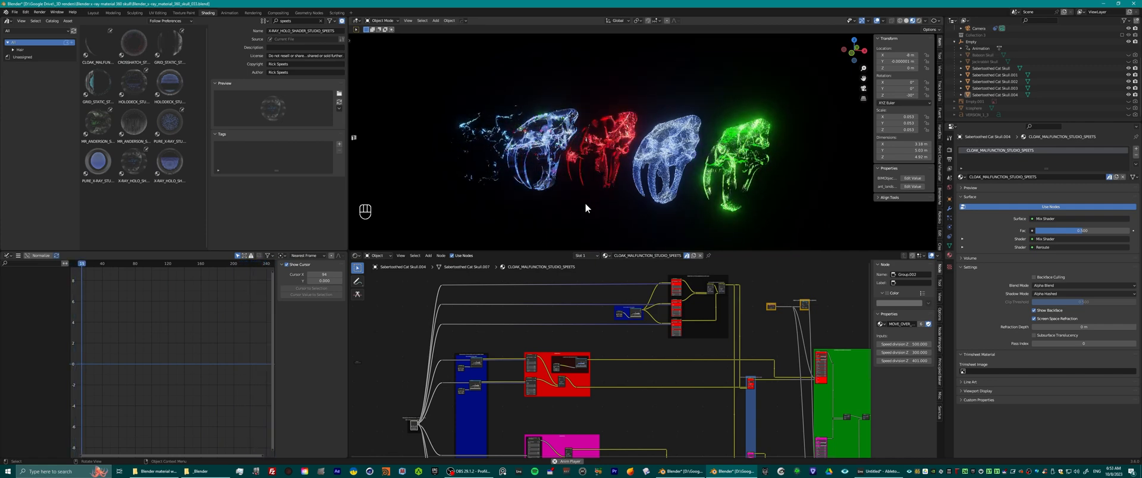
pyautogui.click(108, 263)
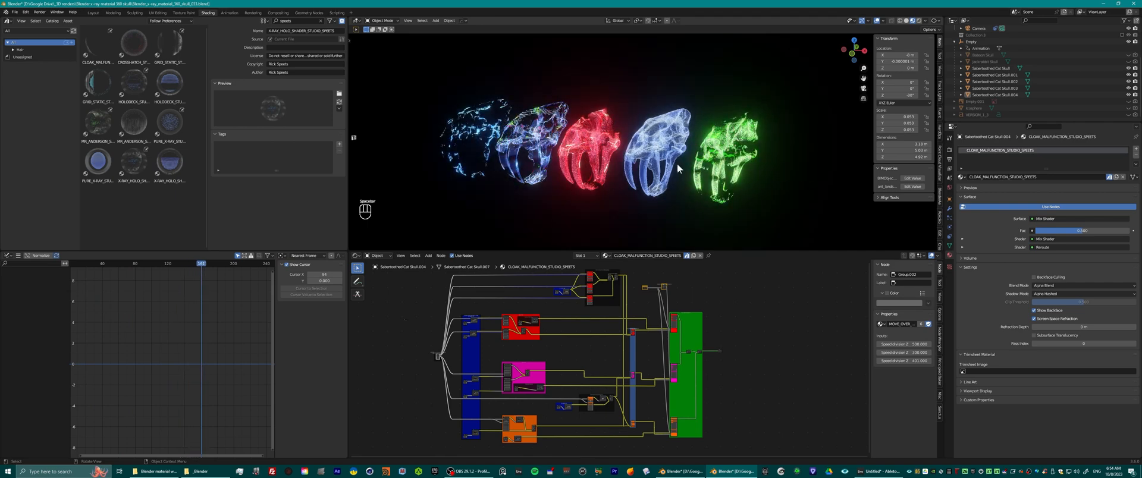
pyautogui.moveTo(655, 213)
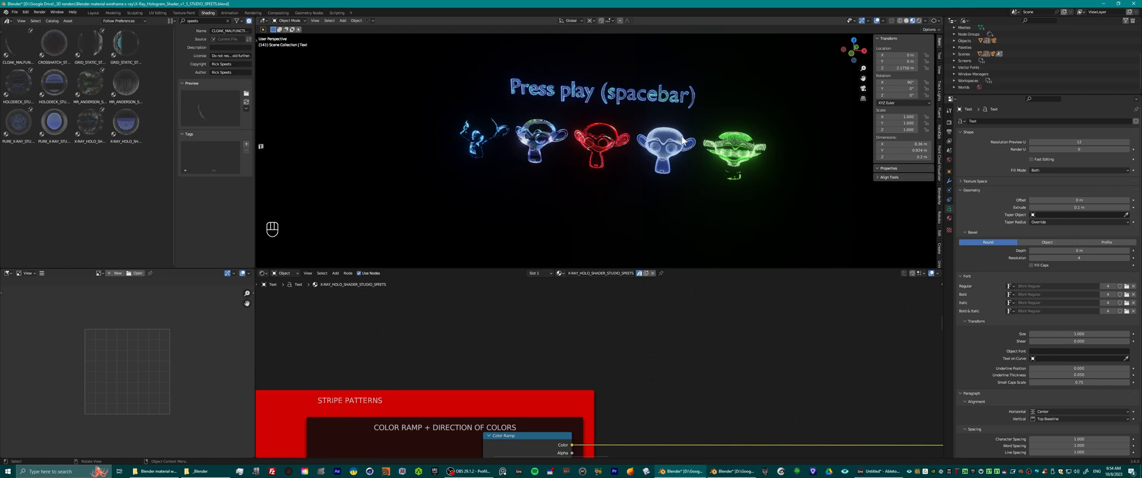
pyautogui.moveTo(711, 378)
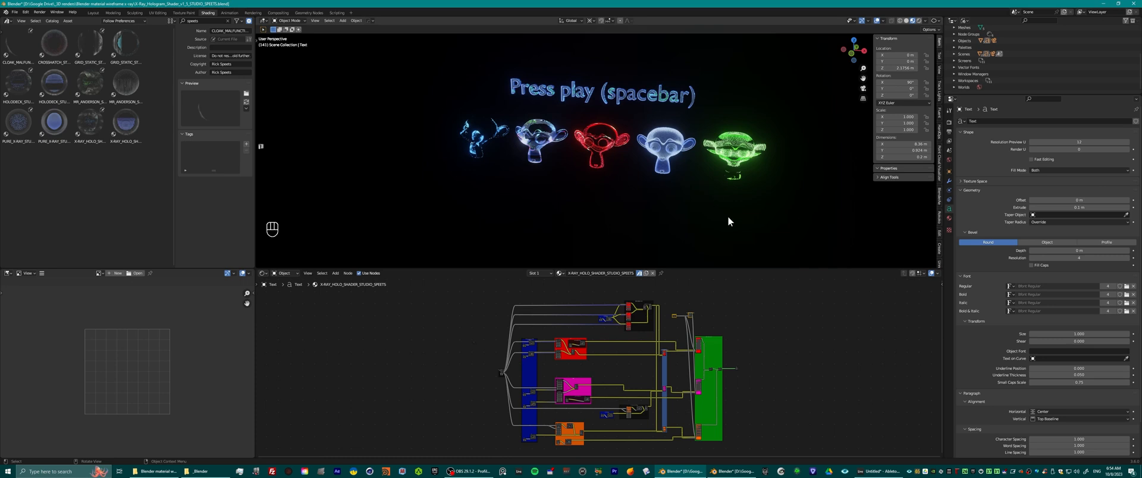
# Play the Suzanne hologram scene and bring up its Render Properties
pyautogui.press('space')
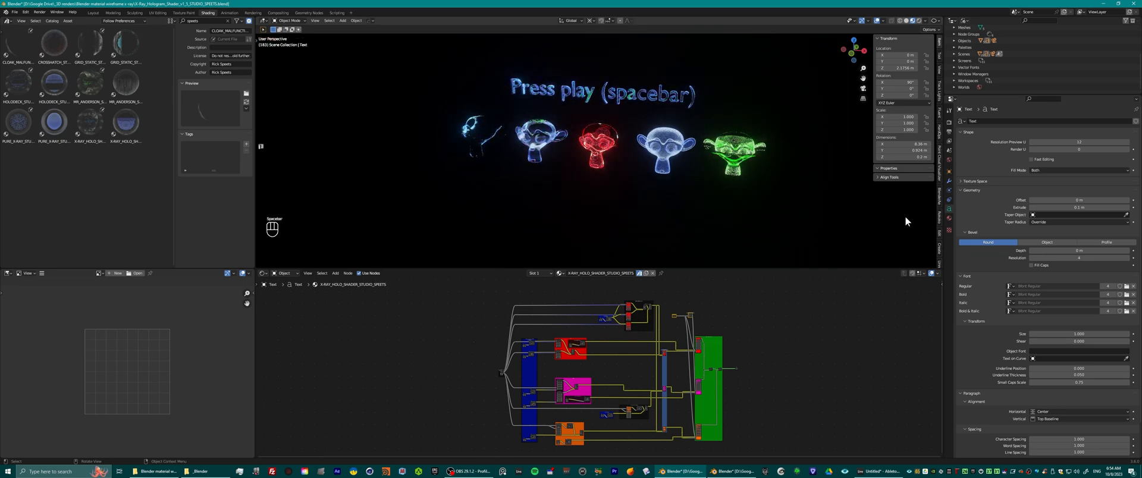
pyautogui.click(949, 121)
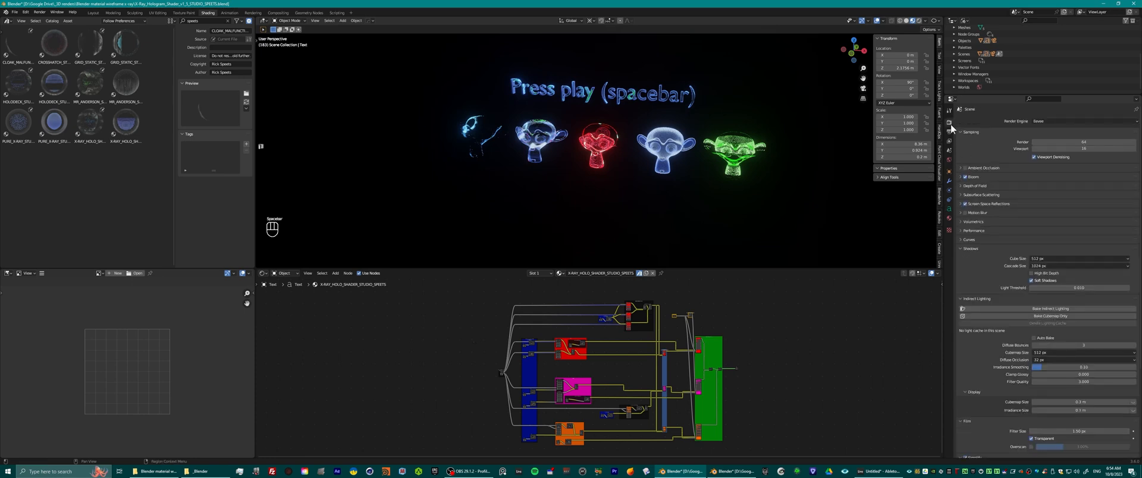
# Set the render engine to Cycles and toggle the Film Transparent option
pyautogui.click(1070, 121)
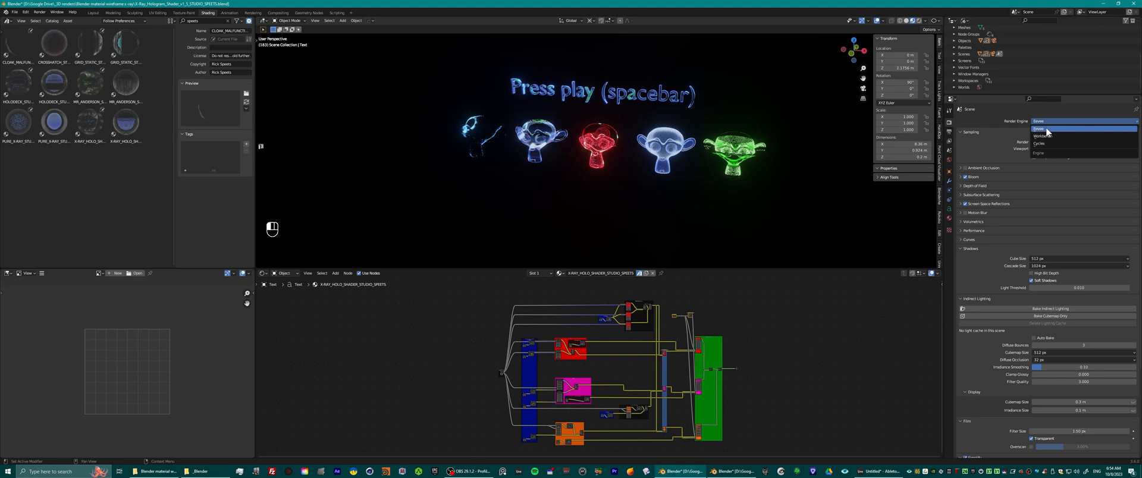
pyautogui.click(1040, 144)
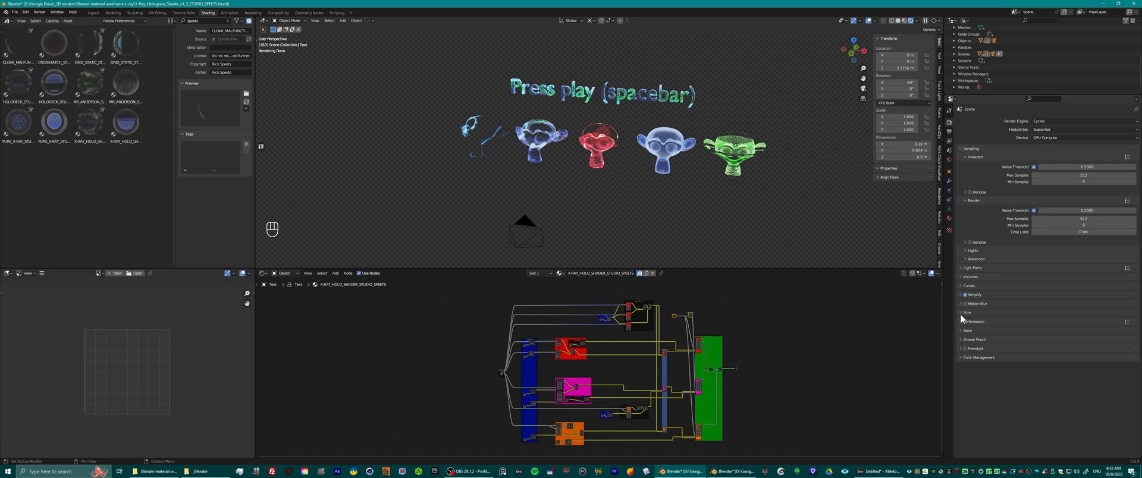
pyautogui.click(966, 311)
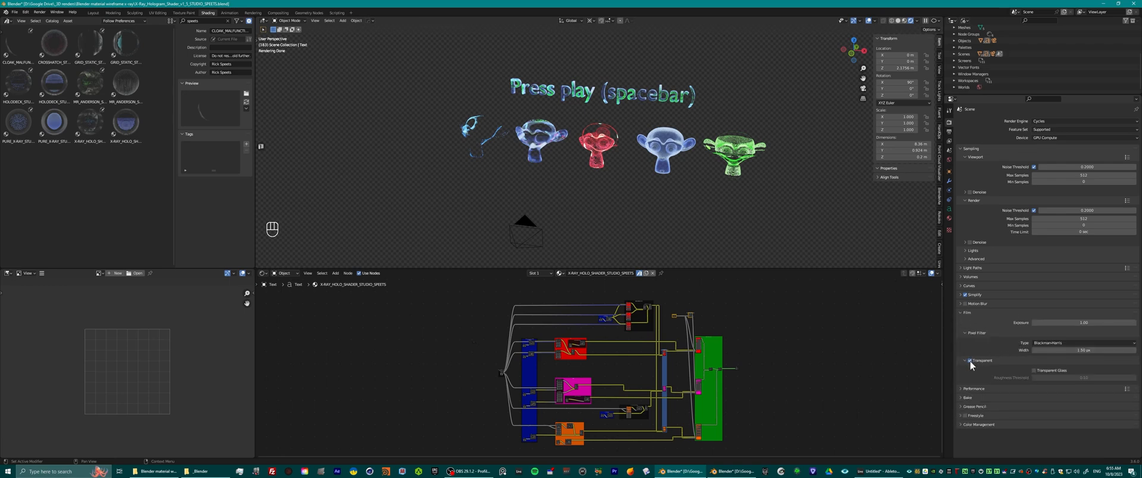
pyautogui.press('space')
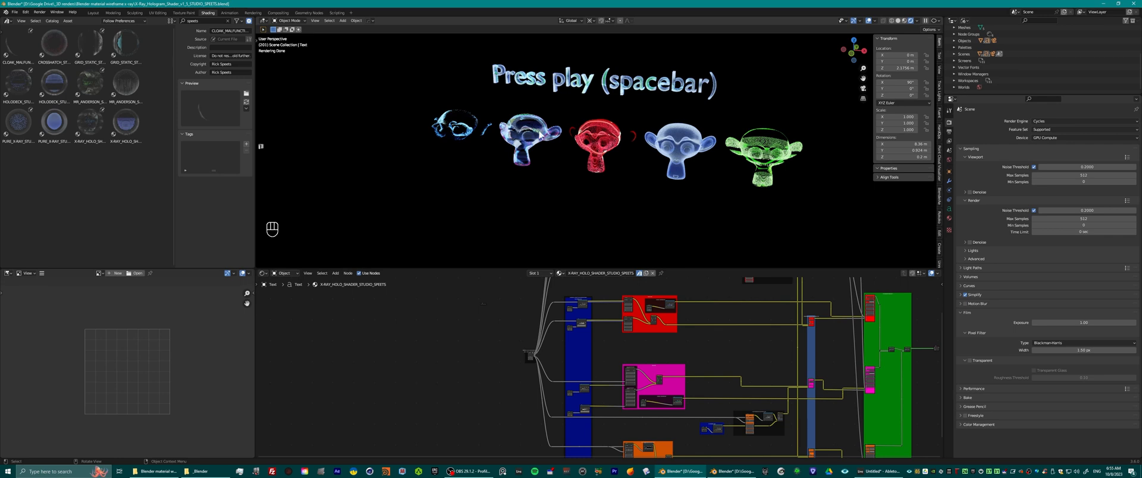
pyautogui.moveTo(539, 136)
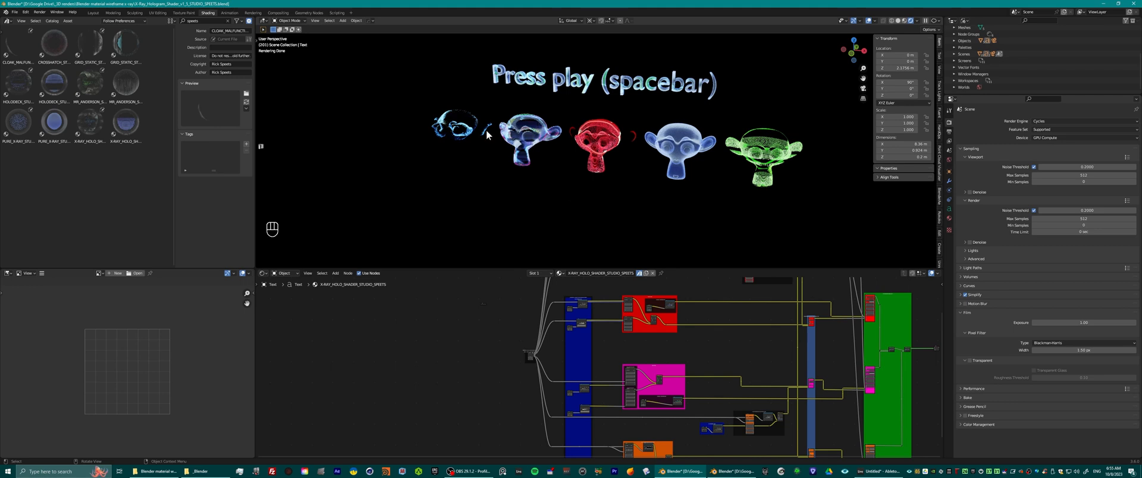
pyautogui.moveTo(524, 187)
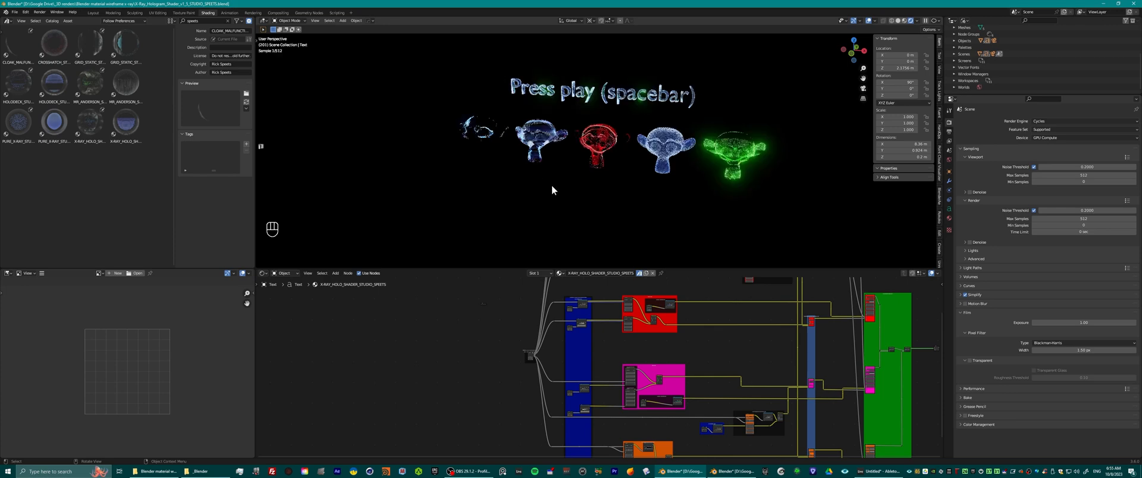
# Let the Cycles viewport refine the five hologram heads against black
pyautogui.press('space')
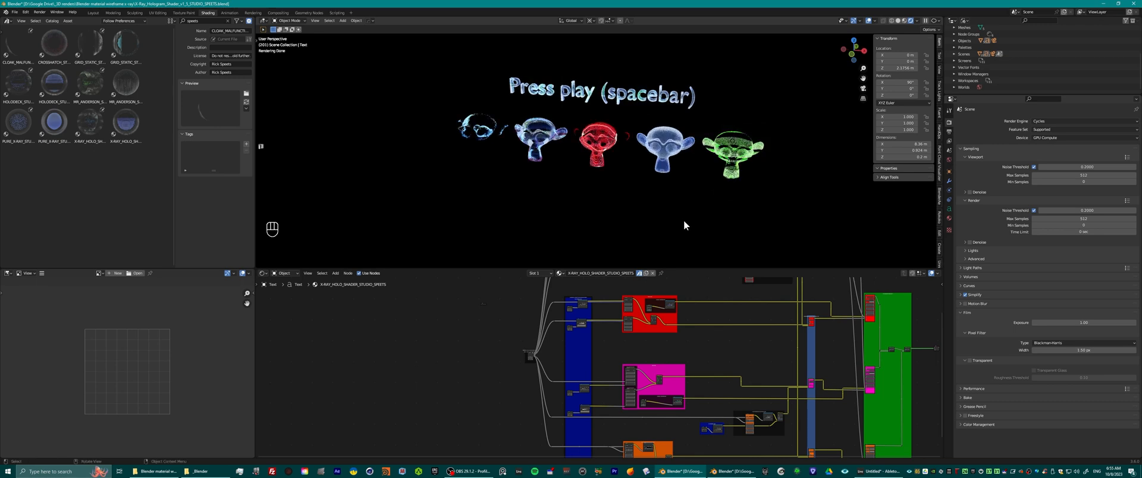
pyautogui.moveTo(677, 222)
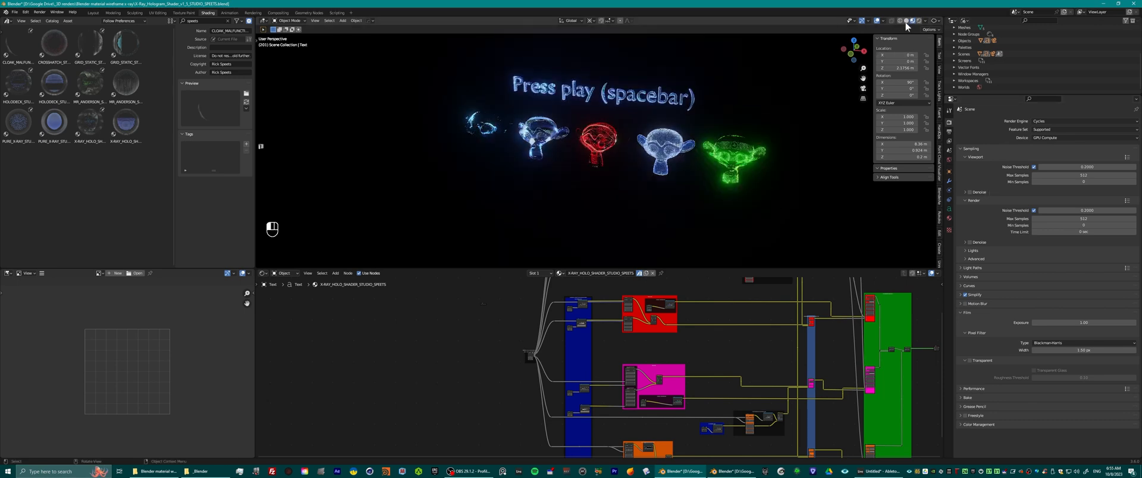
# Play the animation to watch the heads and text flicker, then stop playback
pyautogui.press('space')
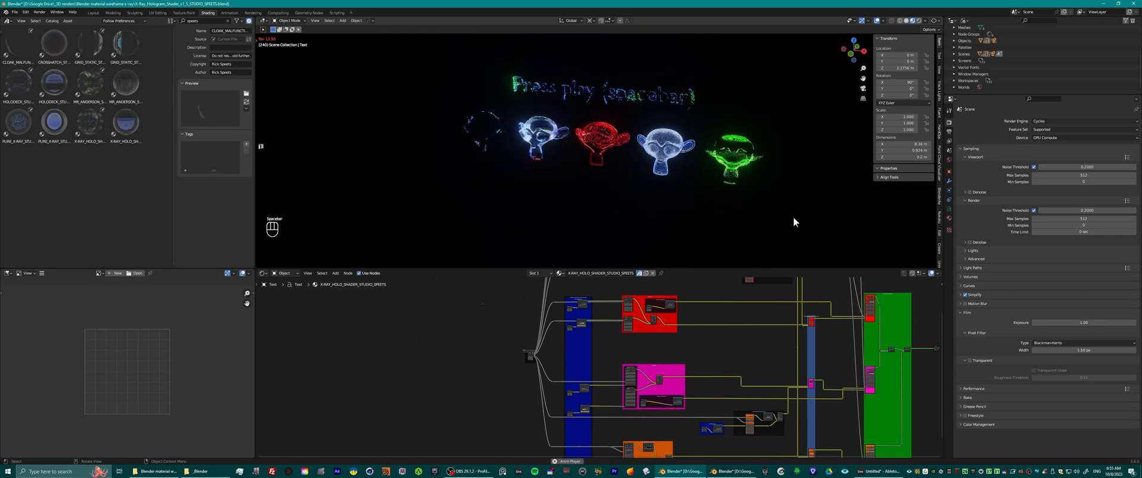
pyautogui.press('space')
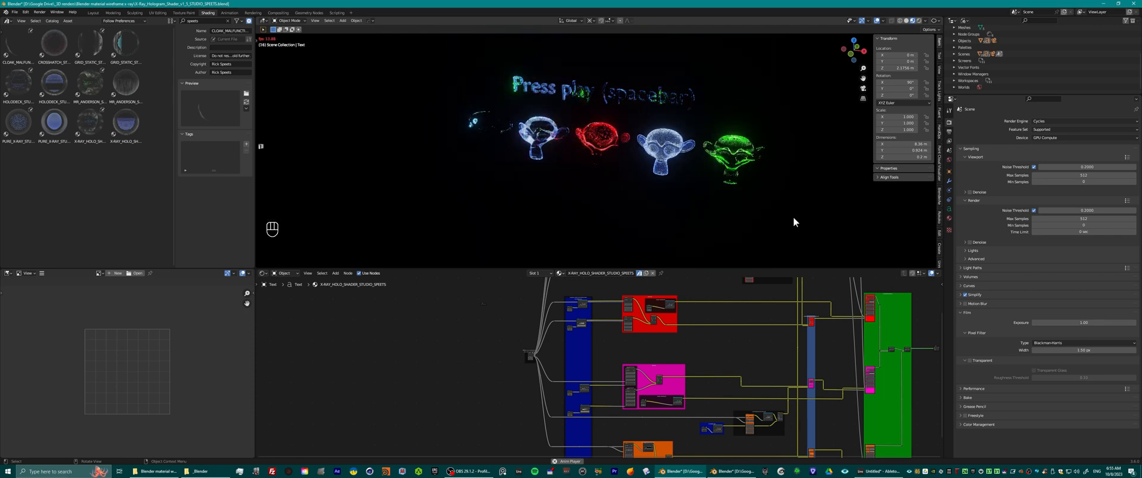
pyautogui.press('space')
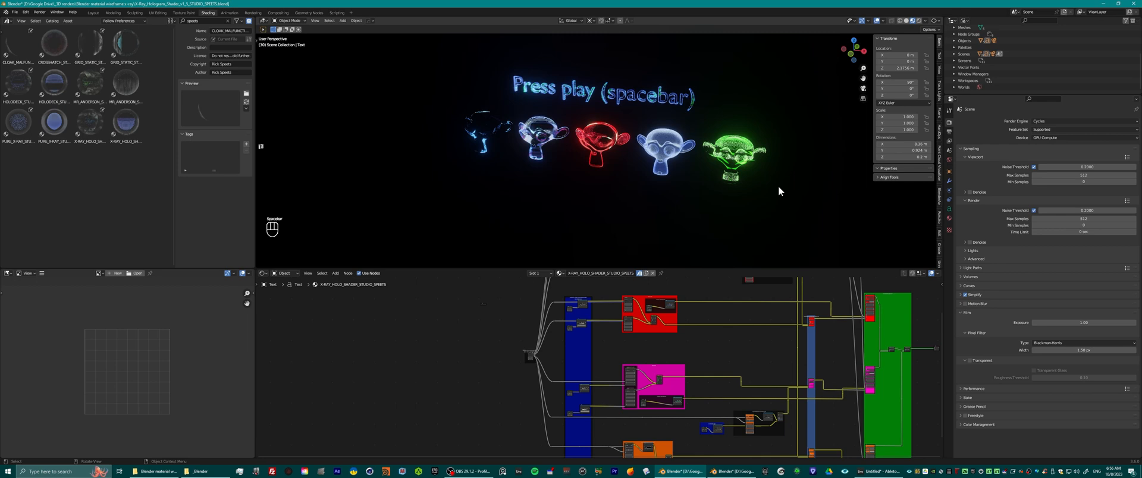
pyautogui.scroll(-3)
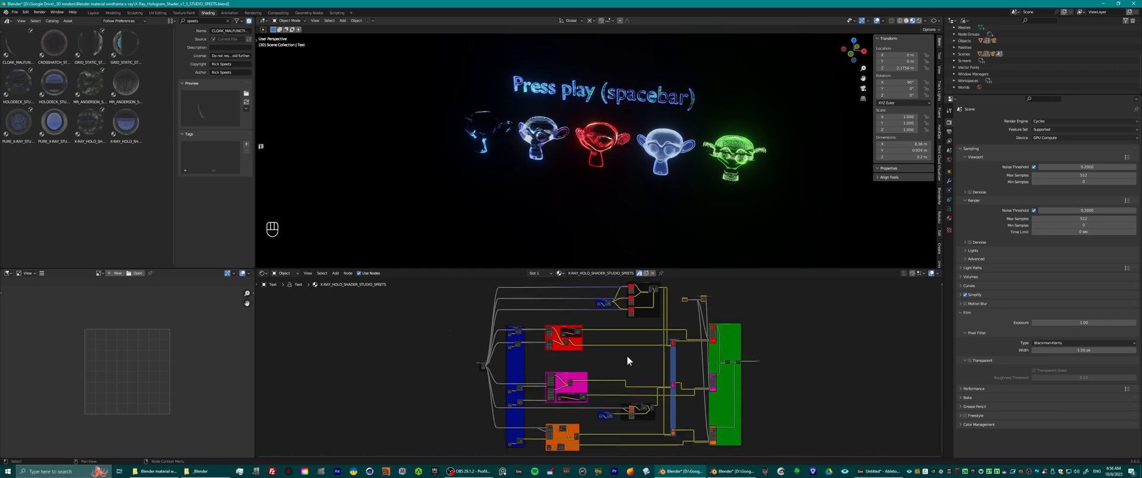
pyautogui.moveTo(796, 326)
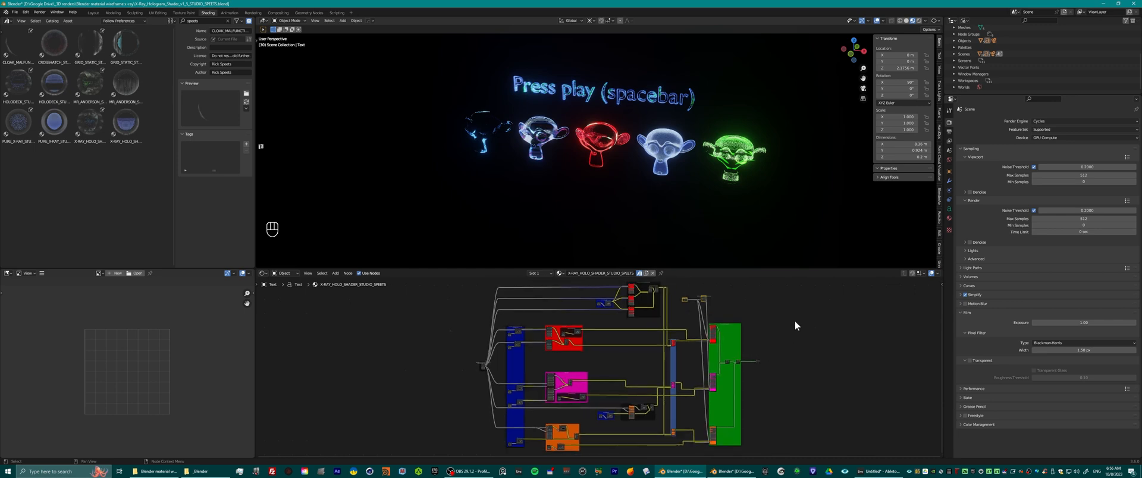